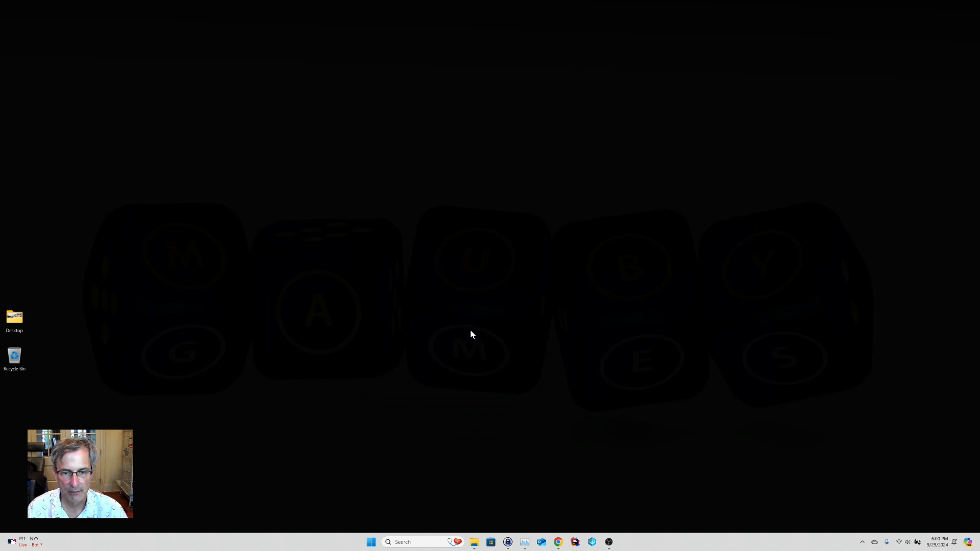
pyautogui.moveTo(585, 530)
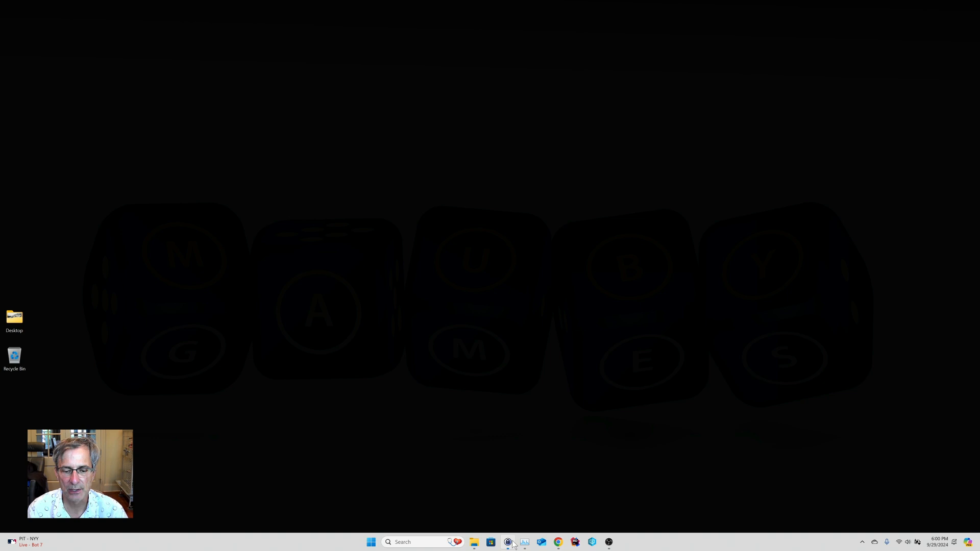
# Launch Perforce Helix P4V from the Windows taskbar icon.
pyautogui.click(508, 543)
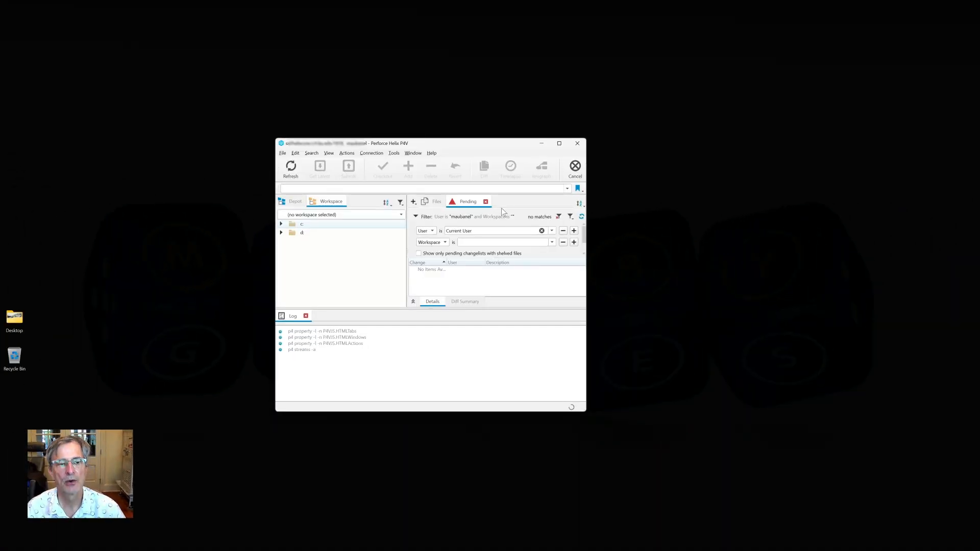
pyautogui.click(291, 201)
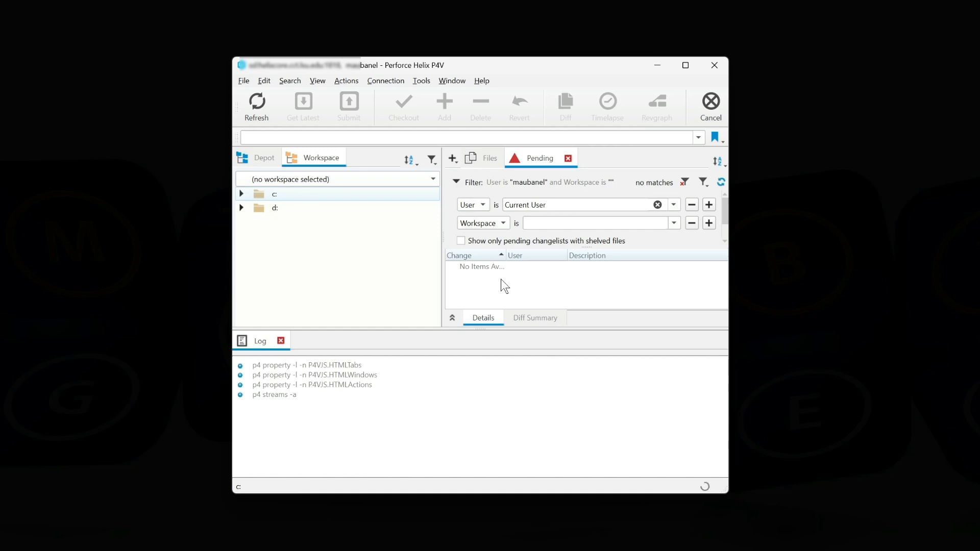
pyautogui.moveTo(354, 180)
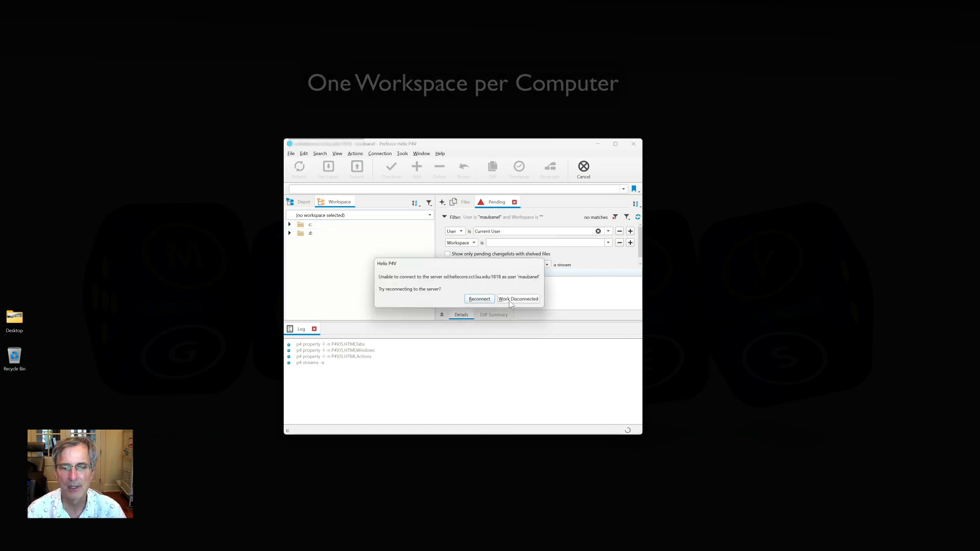
pyautogui.click(518, 299)
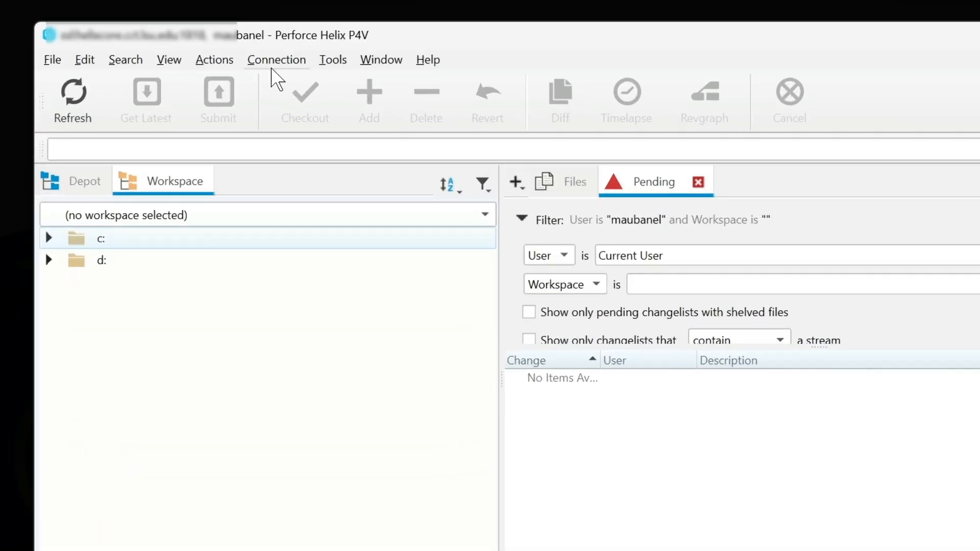
# Start a new workspace from the Workspaces view and browse the available streams.
pyautogui.click(169, 60)
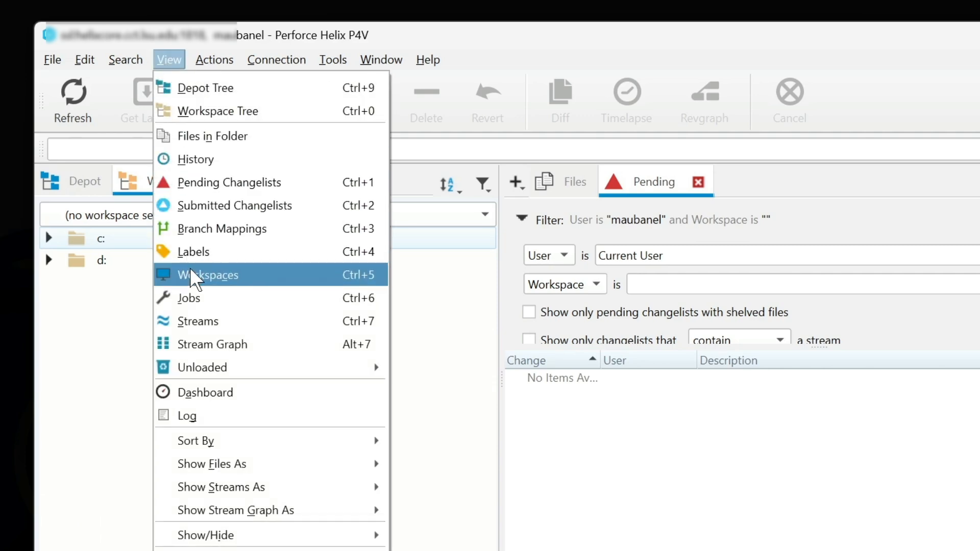
pyautogui.click(211, 275)
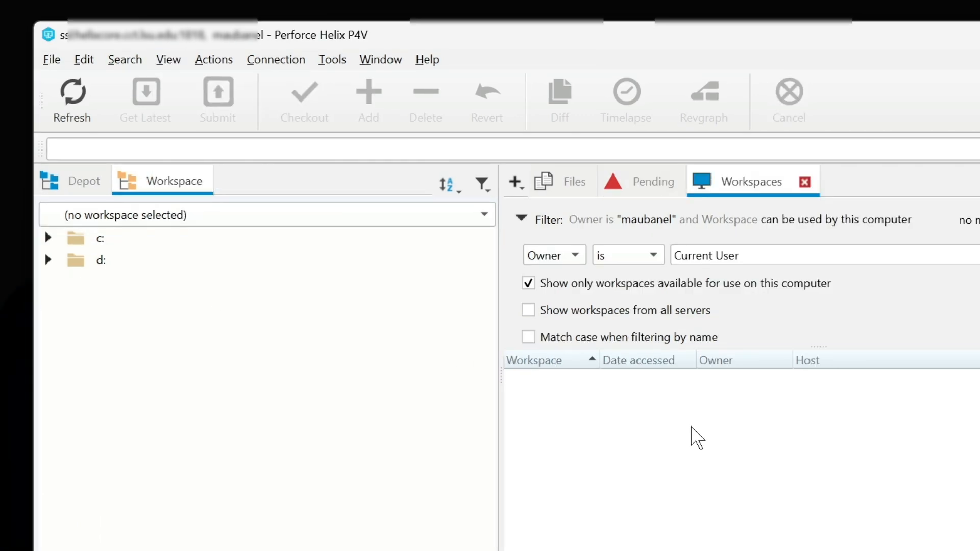
pyautogui.rightClick(696, 437)
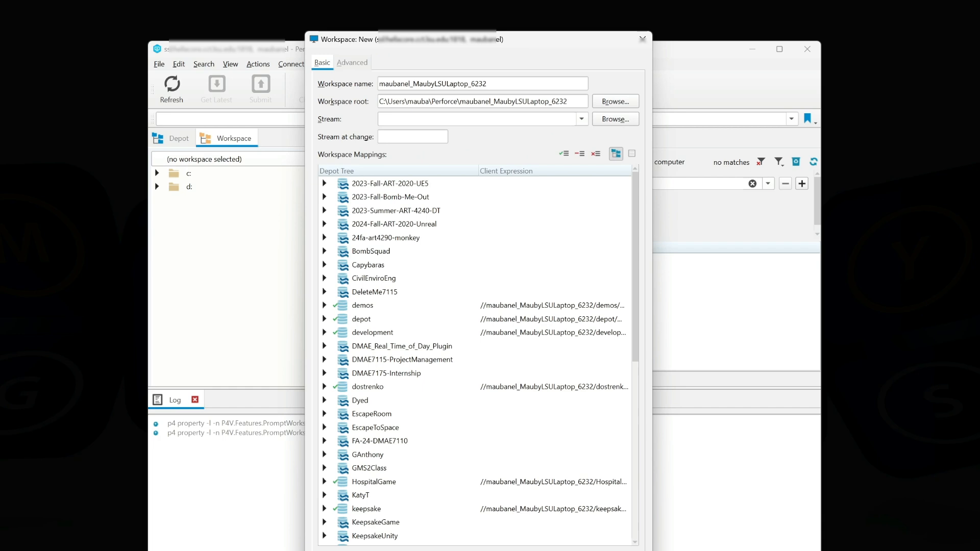
pyautogui.click(616, 119)
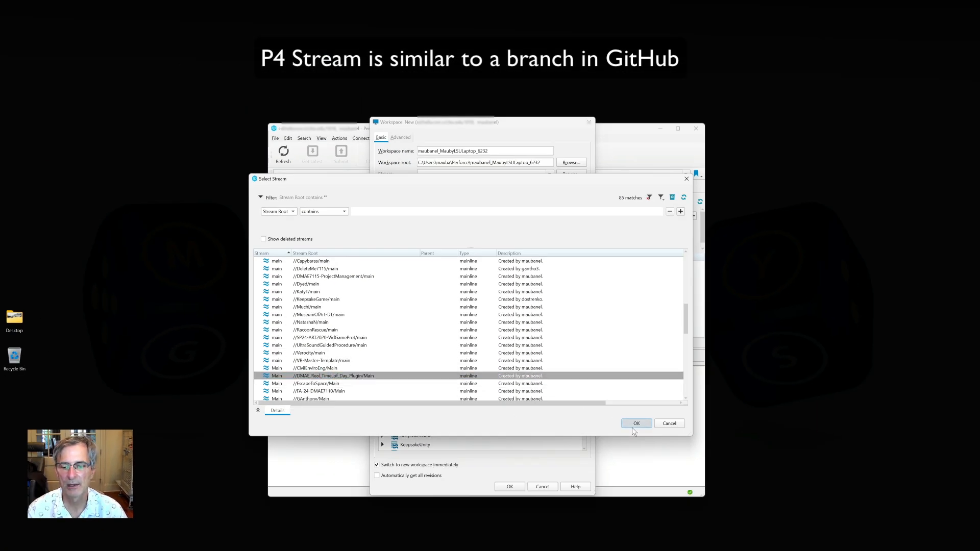
# Choose //DMAE_Real_Time_of_Day_Plugin/Main as the workspace stream.
pyautogui.click(636, 424)
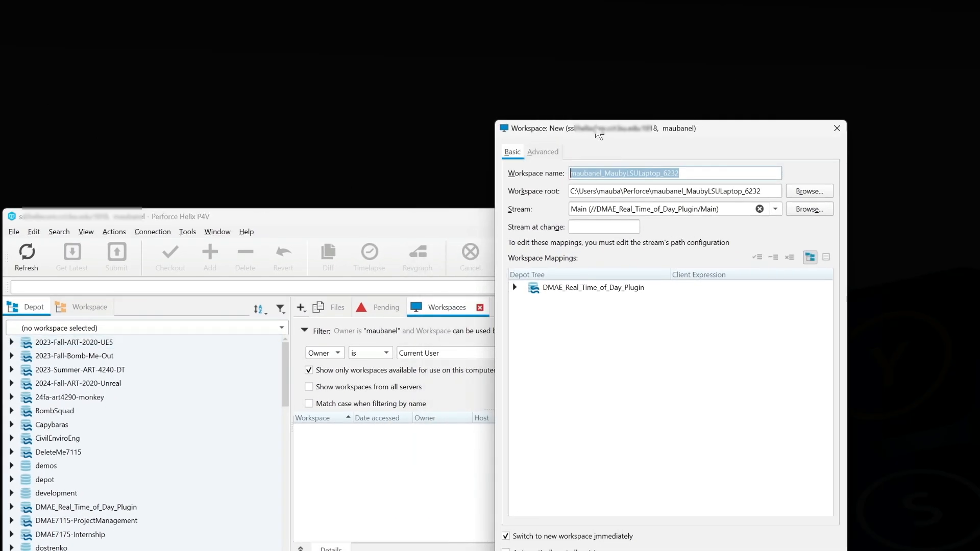
pyautogui.moveTo(822, 116)
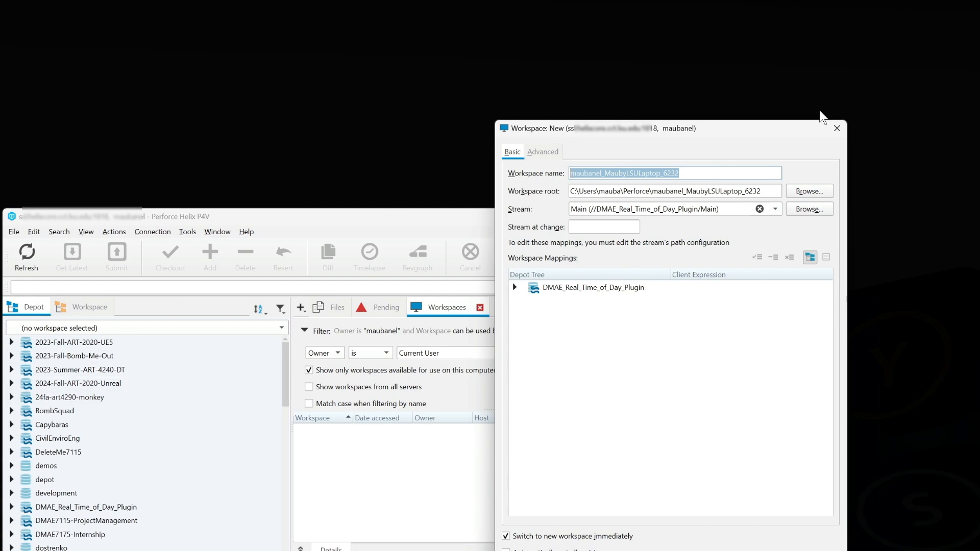
pyautogui.moveTo(153, 373)
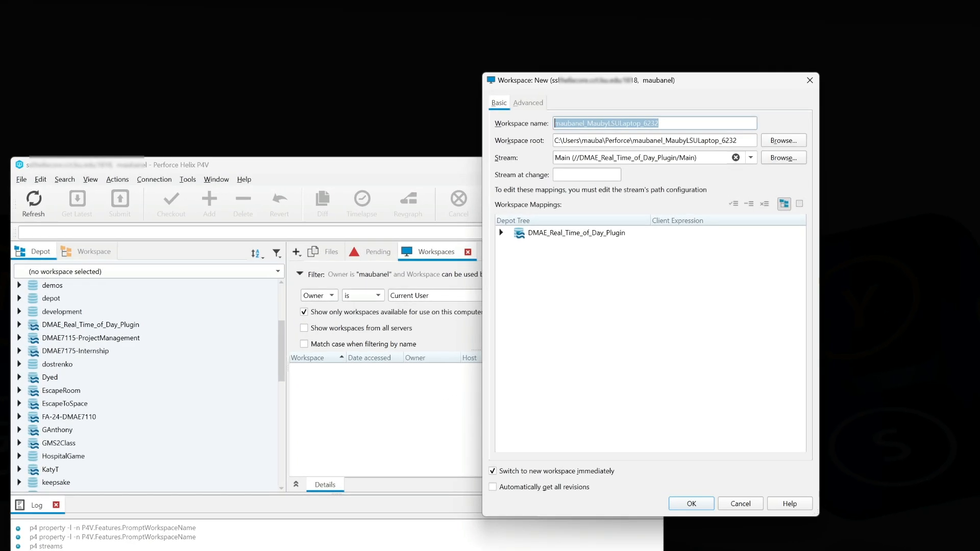
# Enter Mauby_Real_Time_Of_Day_Lpt as the new workspace name.
pyautogui.write('M')
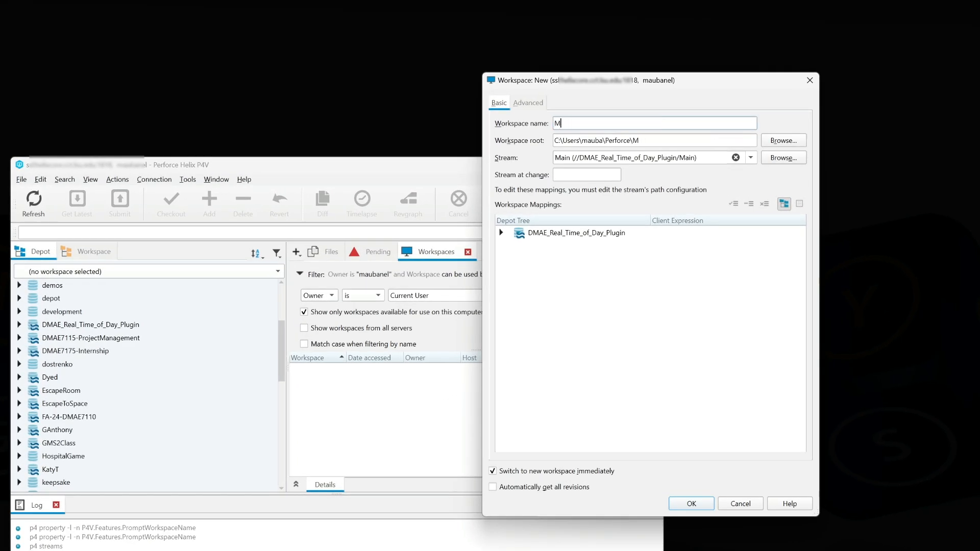
pyautogui.write('auby_')
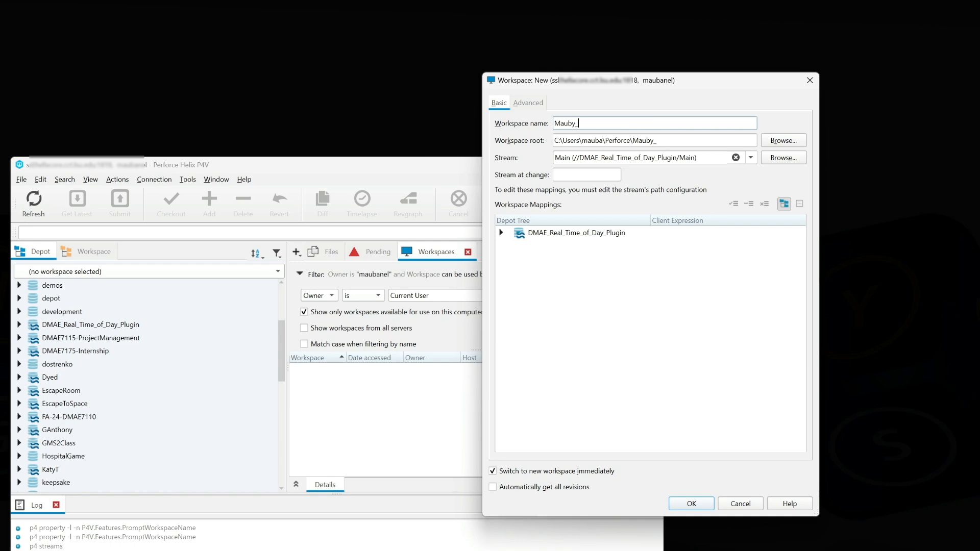
pyautogui.write('Real_')
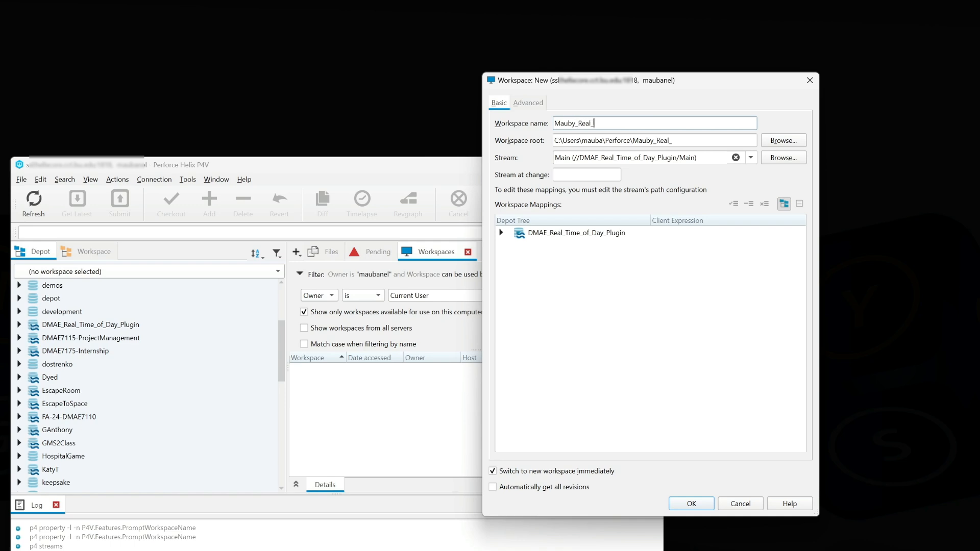
pyautogui.write('Time_Of_Day')
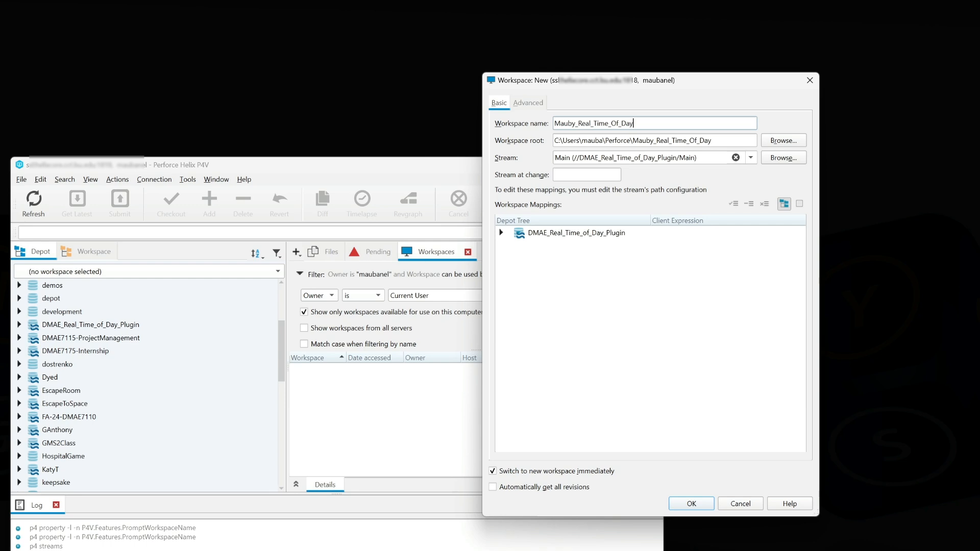
pyautogui.write('_Lpt')
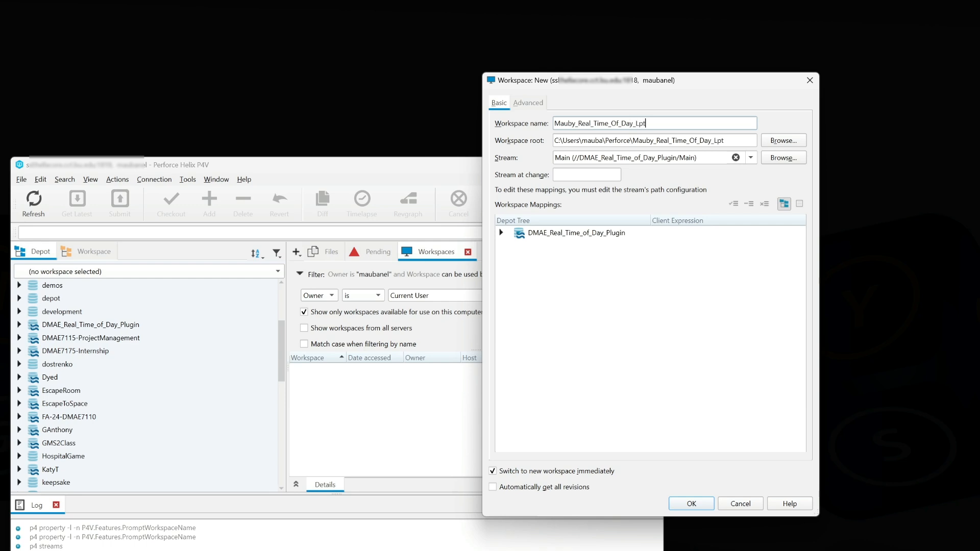
pyautogui.moveTo(578, 54)
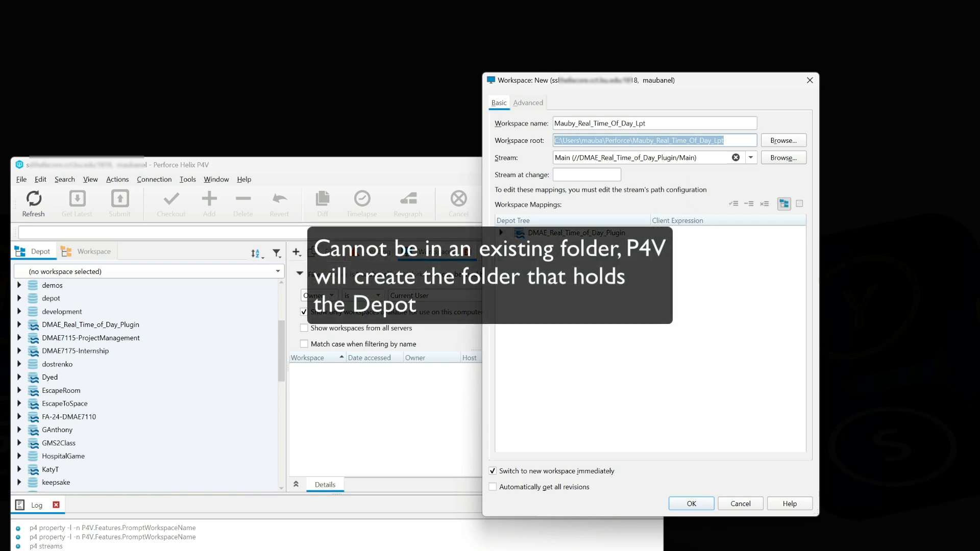
# Browse for the workspace root and pick the Storage (D:) drive.
pyautogui.click(784, 140)
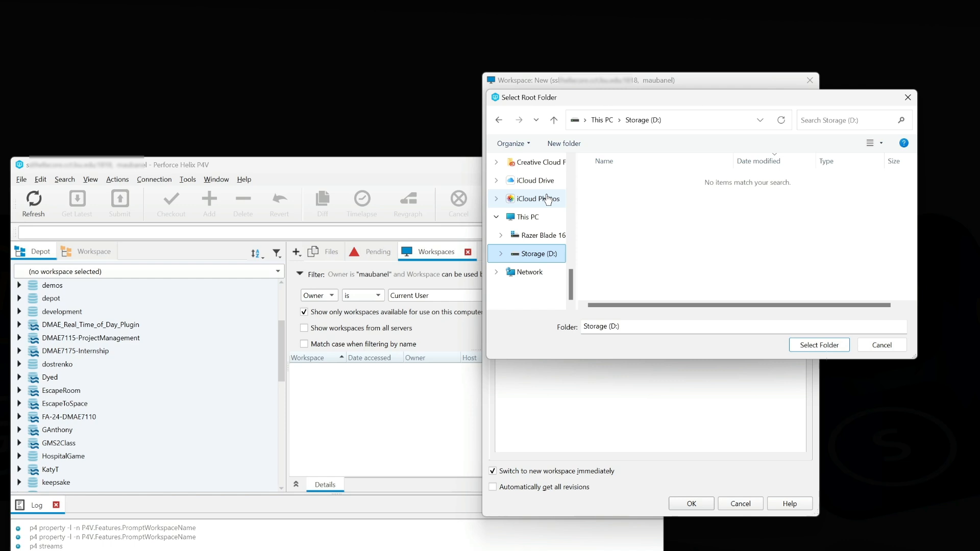
pyautogui.moveTo(606, 223)
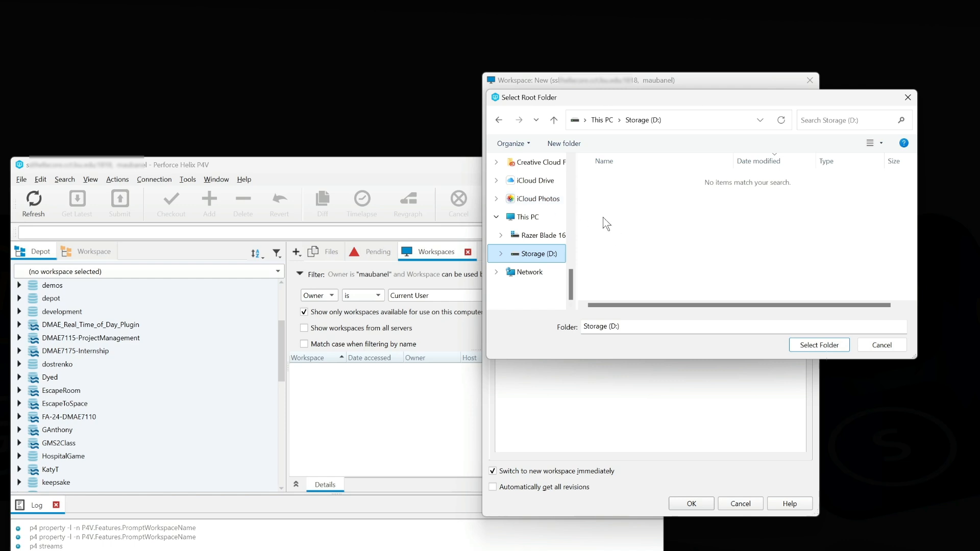
pyautogui.moveTo(495, 327)
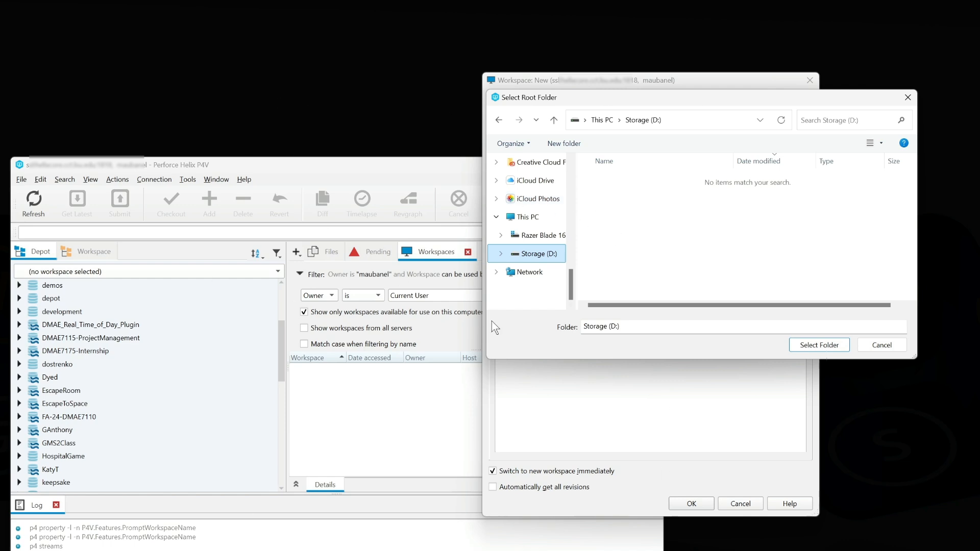
pyautogui.moveTo(738, 288)
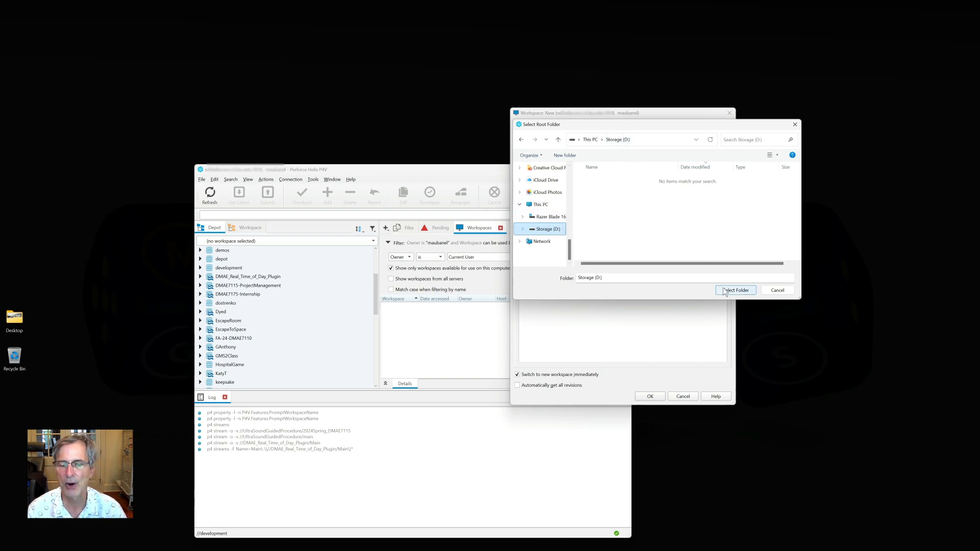
pyautogui.click(735, 290)
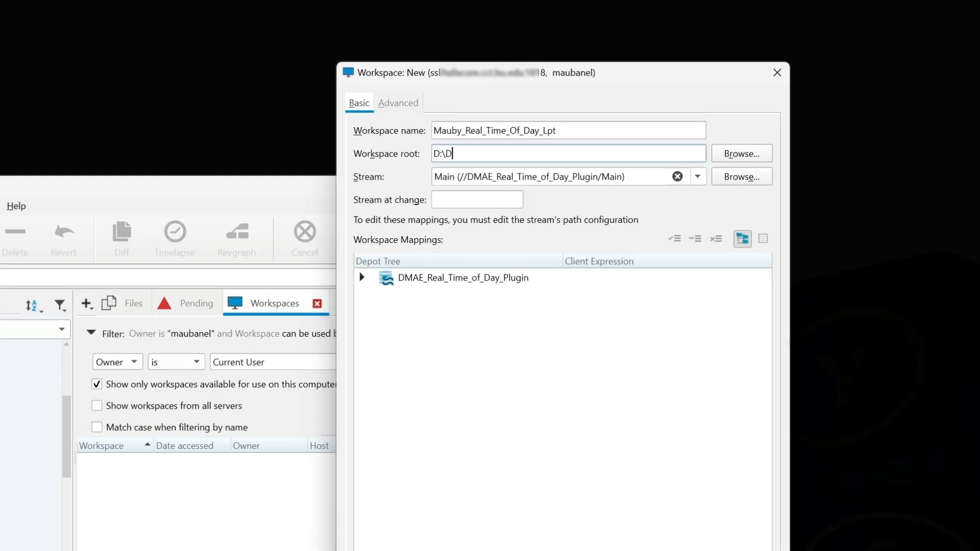
# Make the workspace root D:\DMAE_Real_Time_Of_Day_Plugin\, removing the stray forward slash.
pyautogui.write('MAE_Real')
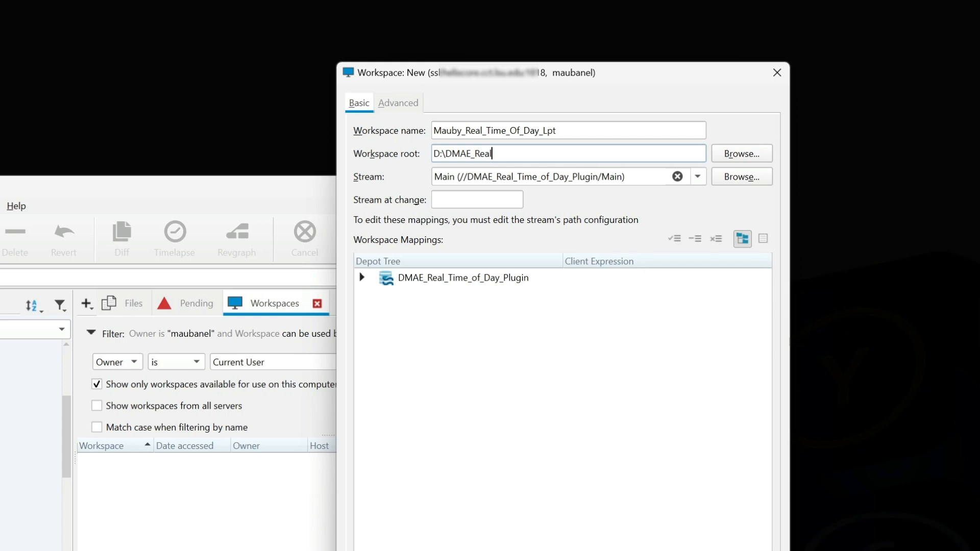
pyautogui.write('_Time')
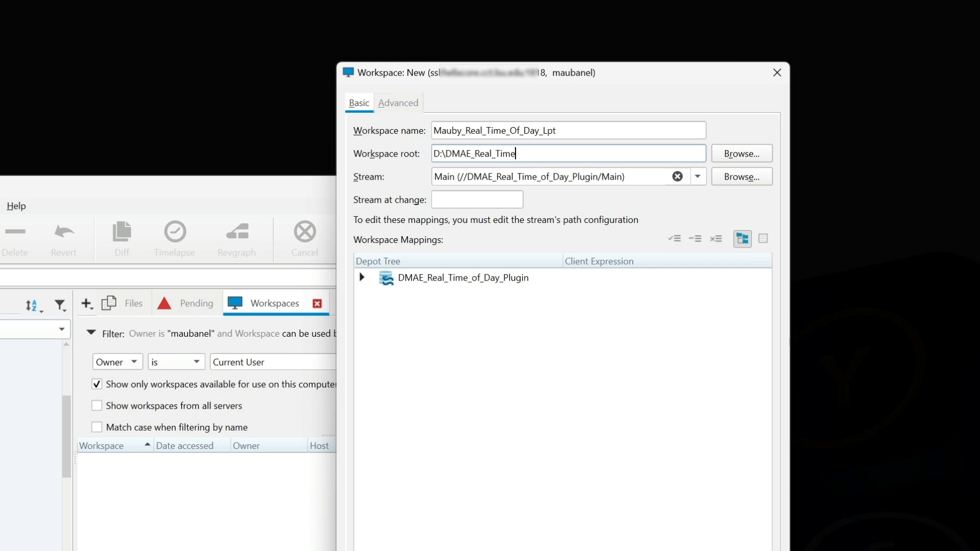
pyautogui.write('_Of_Day')
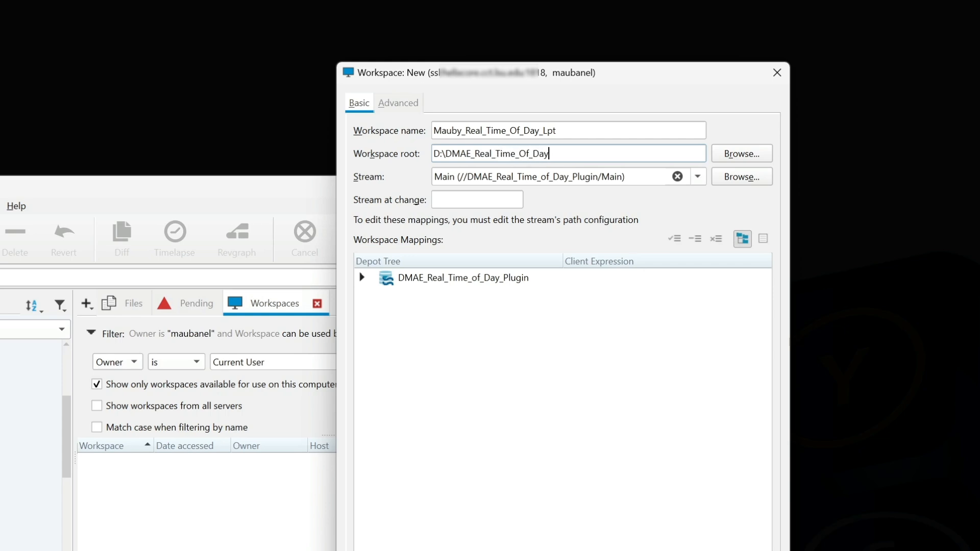
pyautogui.write('_Plugin')
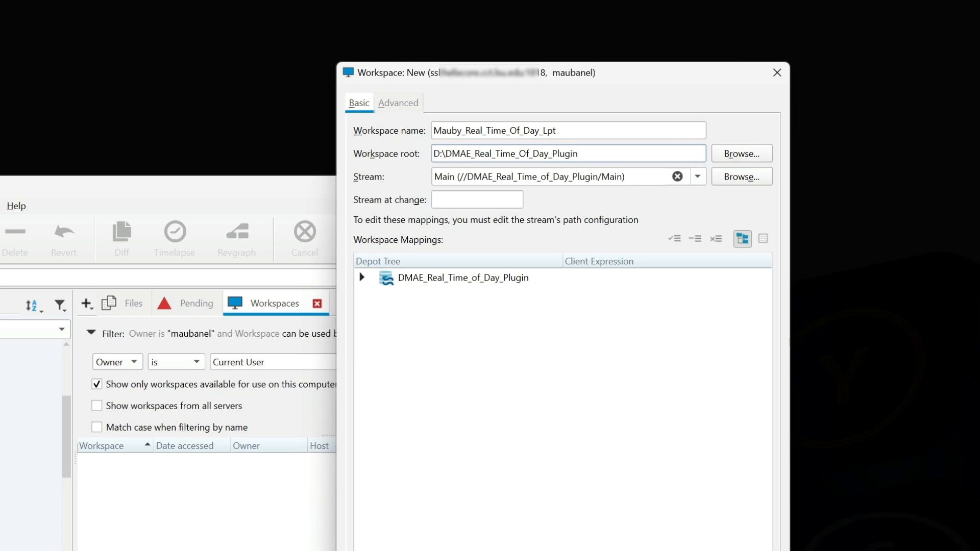
pyautogui.write('/')
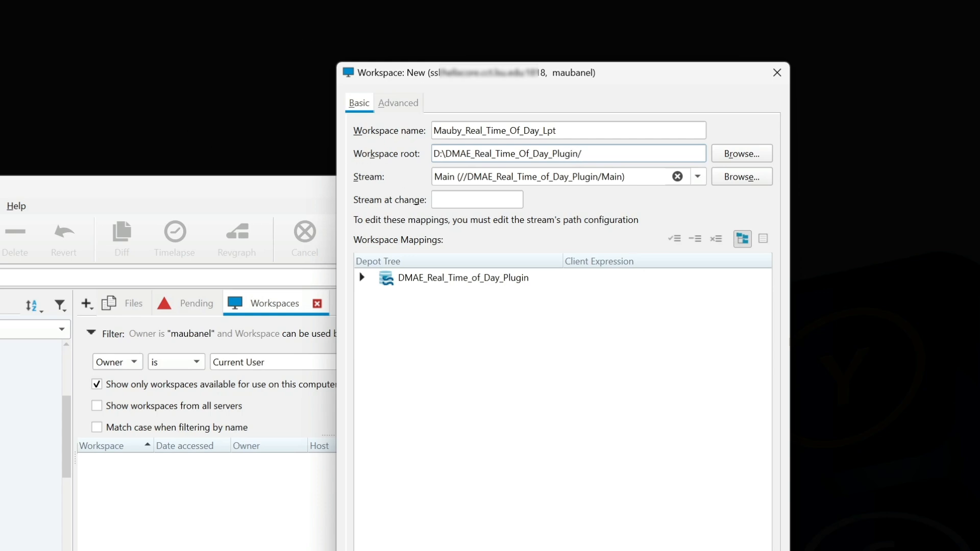
pyautogui.write('\\')
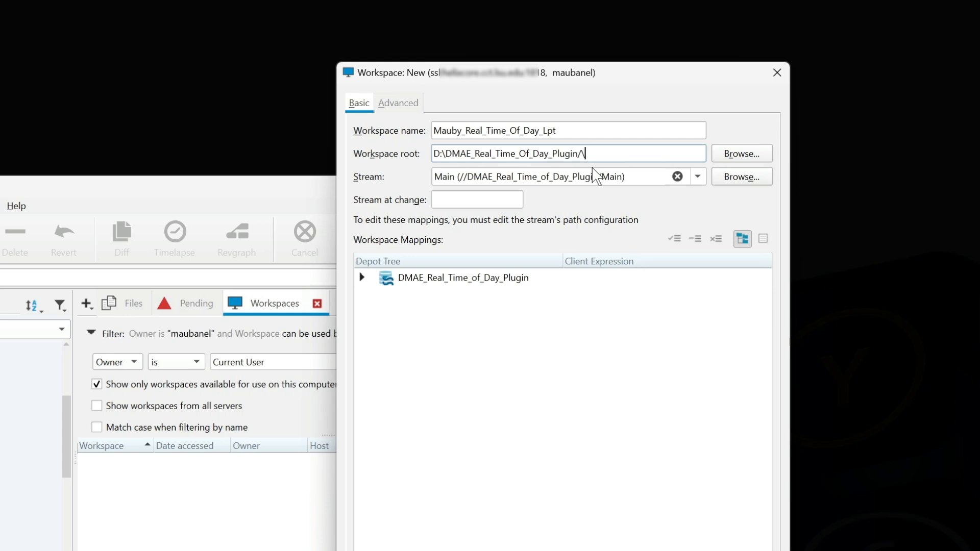
pyautogui.press('Backspace')
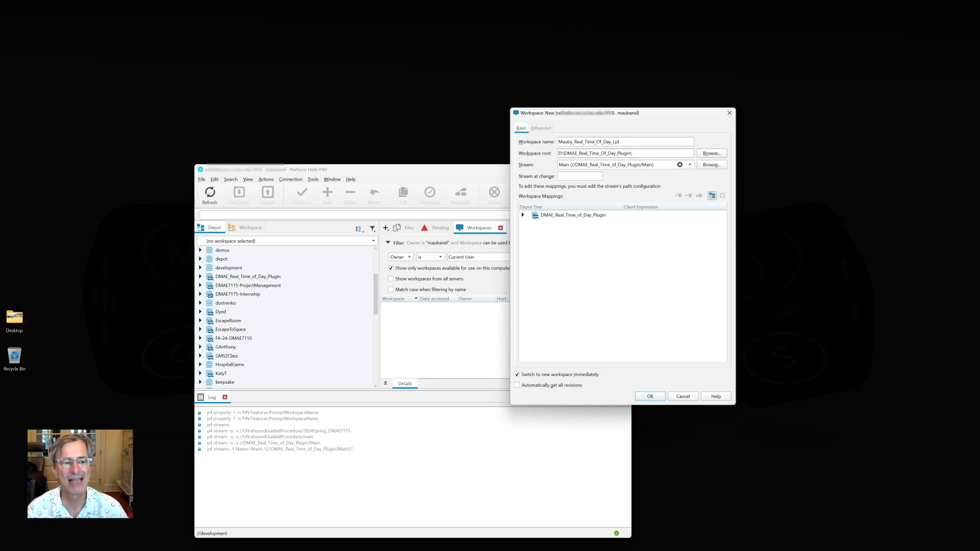
pyautogui.tripleClick(625, 141)
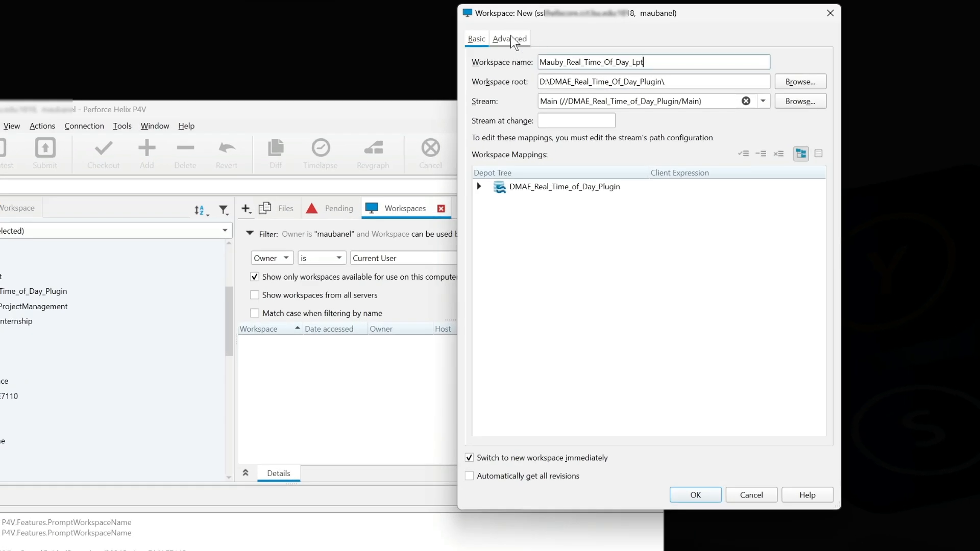
# Enable the Modtime and Rmdir file options in the Advanced settings.
pyautogui.click(510, 38)
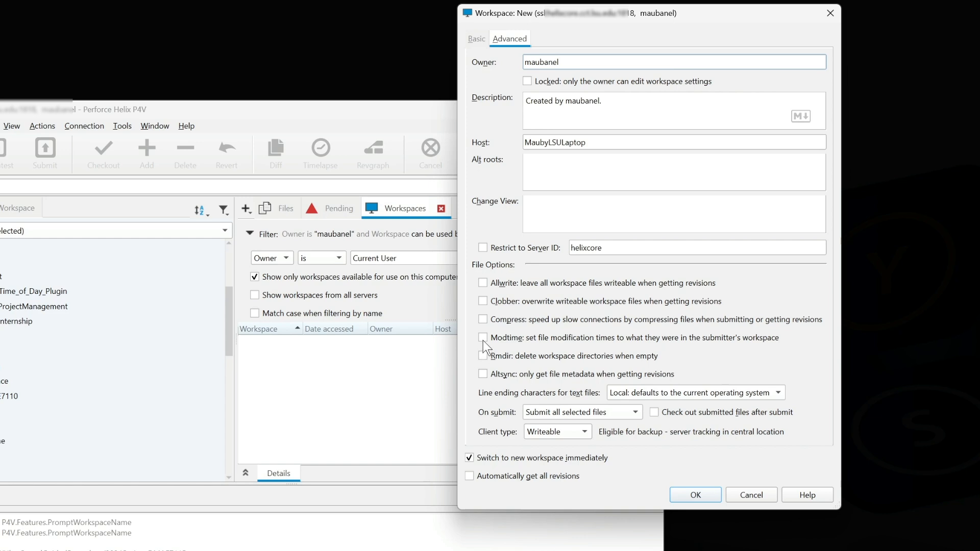
pyautogui.click(482, 337)
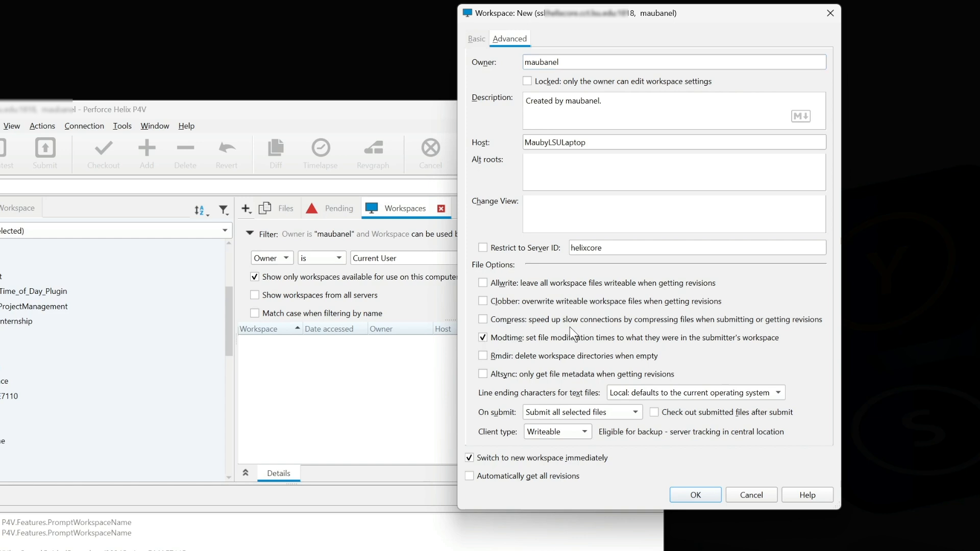
pyautogui.moveTo(714, 355)
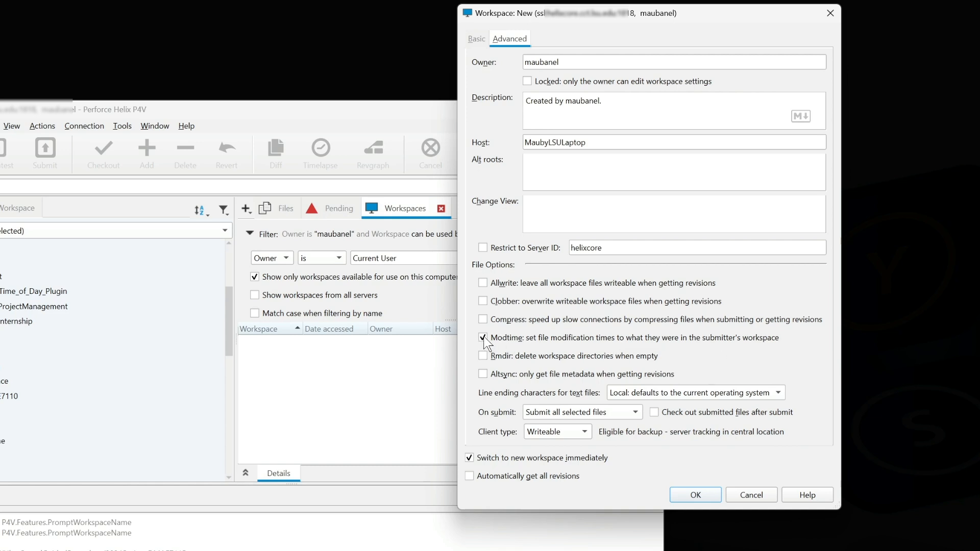
pyautogui.click(482, 337)
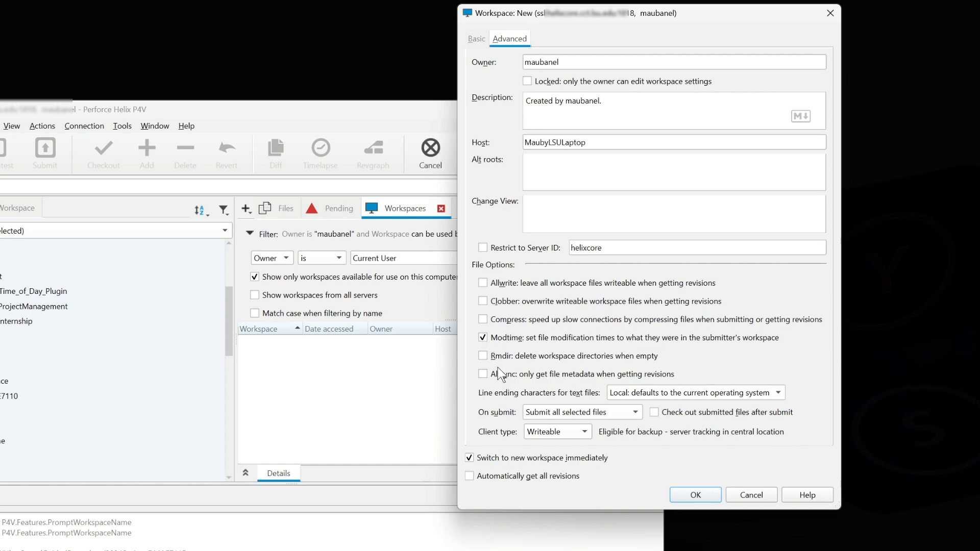
pyautogui.click(483, 356)
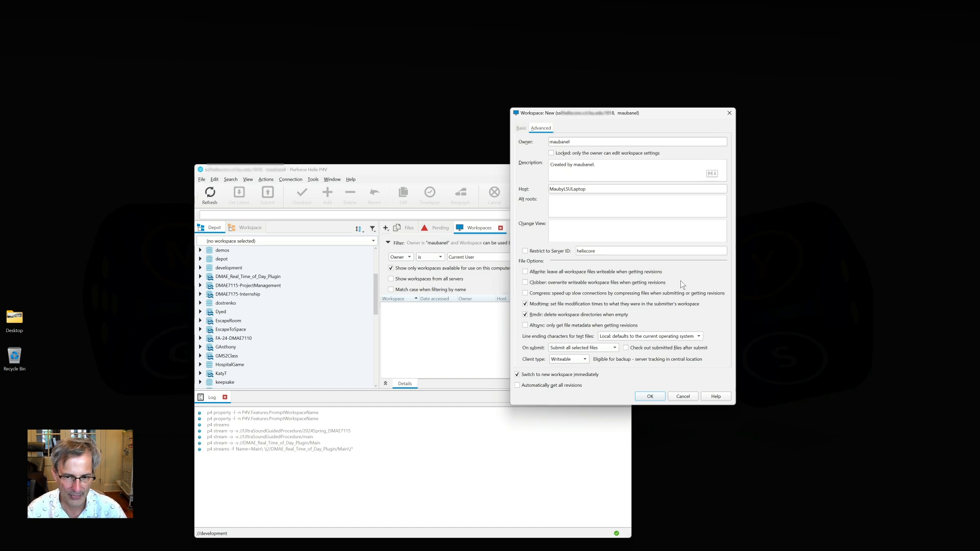
pyautogui.moveTo(600, 298)
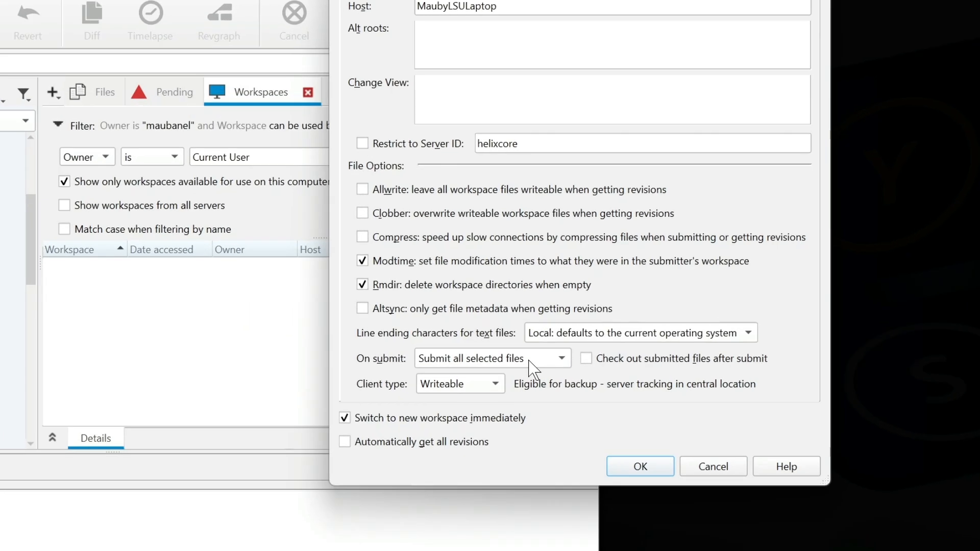
# Set the On submit option to Revert unchanged files.
pyautogui.click(562, 359)
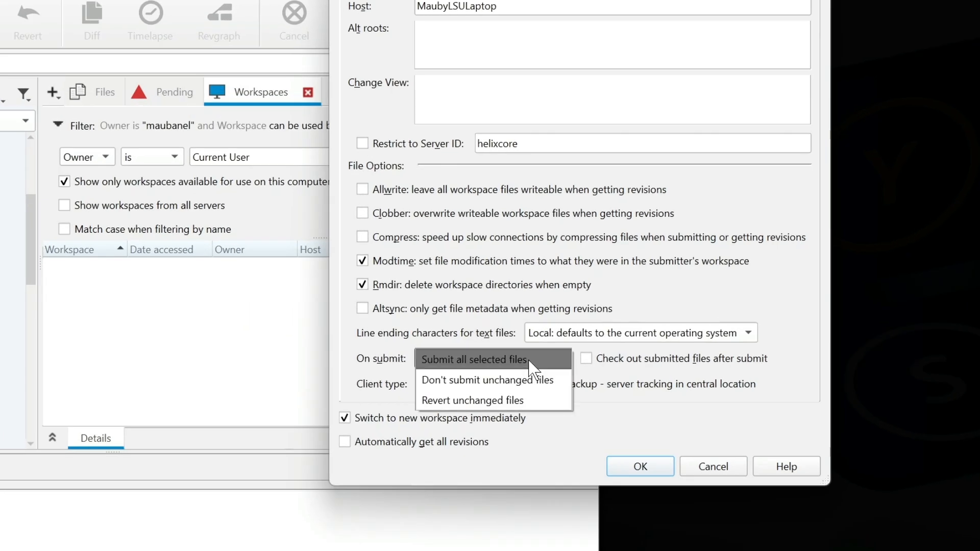
pyautogui.moveTo(537, 408)
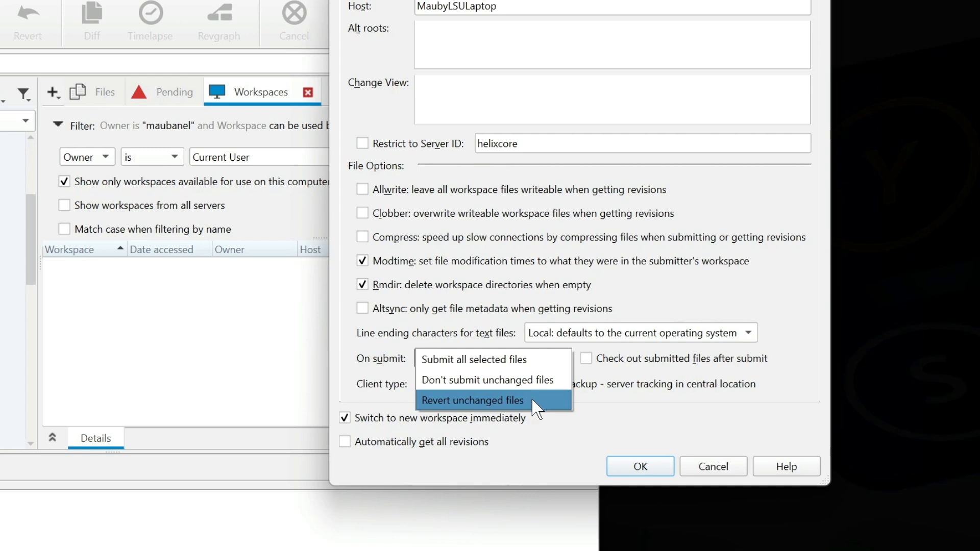
pyautogui.click(473, 400)
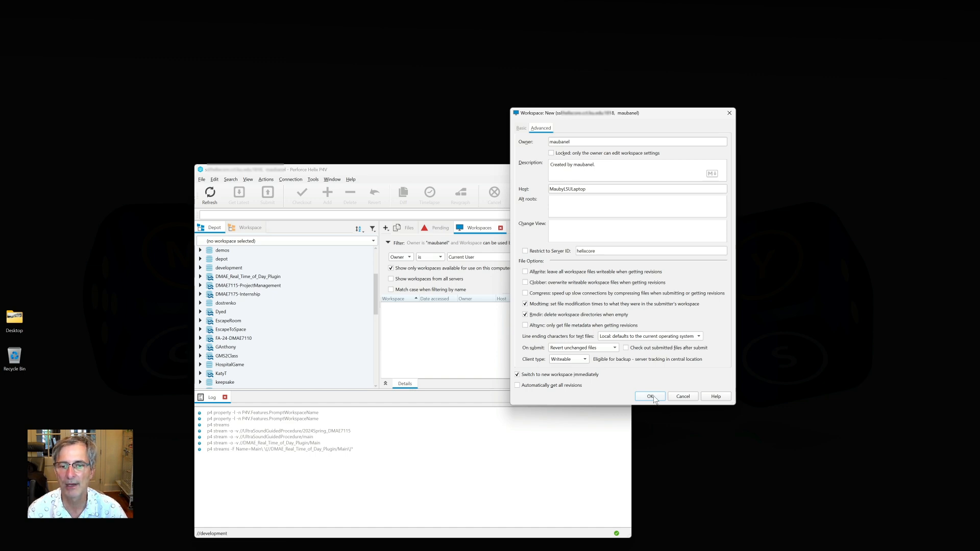
# Review the Basic settings, then create Mauby_Real_Time_Of_Day_Lpt and switch to it.
pyautogui.click(522, 128)
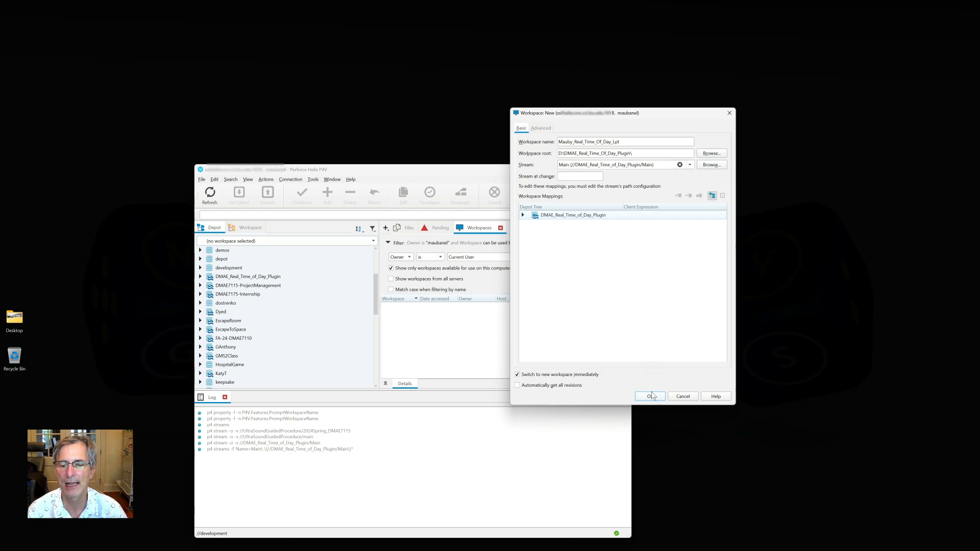
pyautogui.click(650, 396)
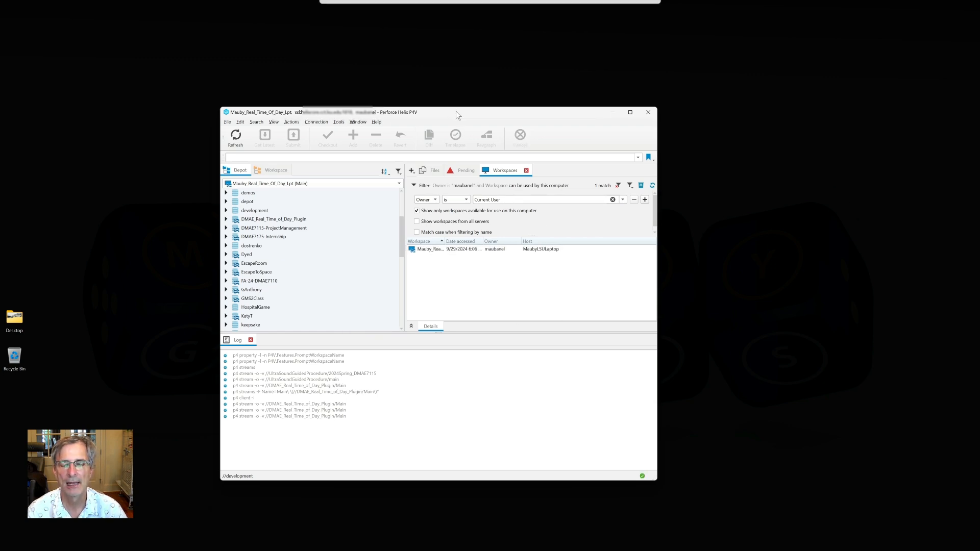
pyautogui.click(437, 248)
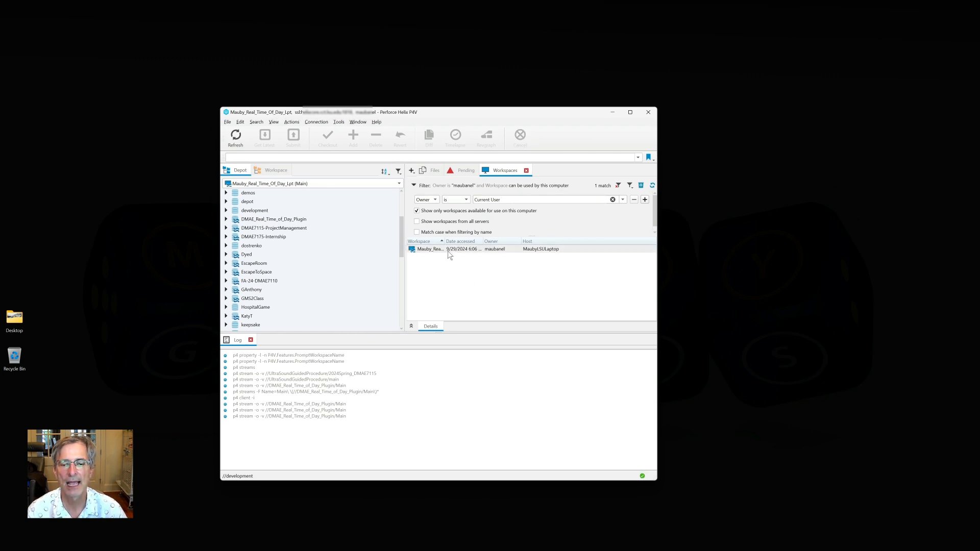
pyautogui.click(630, 112)
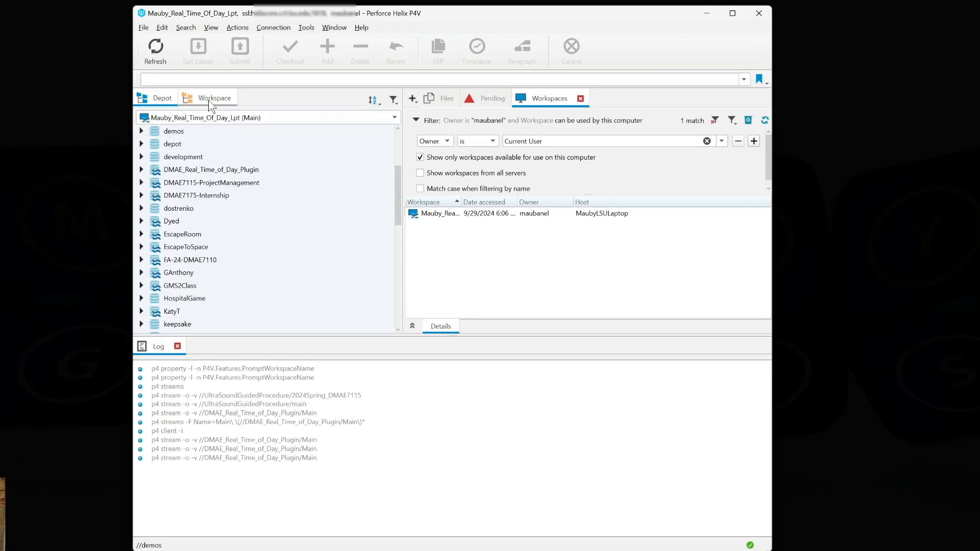
# Browse the depot's DMAETimeOfDayPlugin and Content folders, then view the local workspace tree.
pyautogui.click(214, 97)
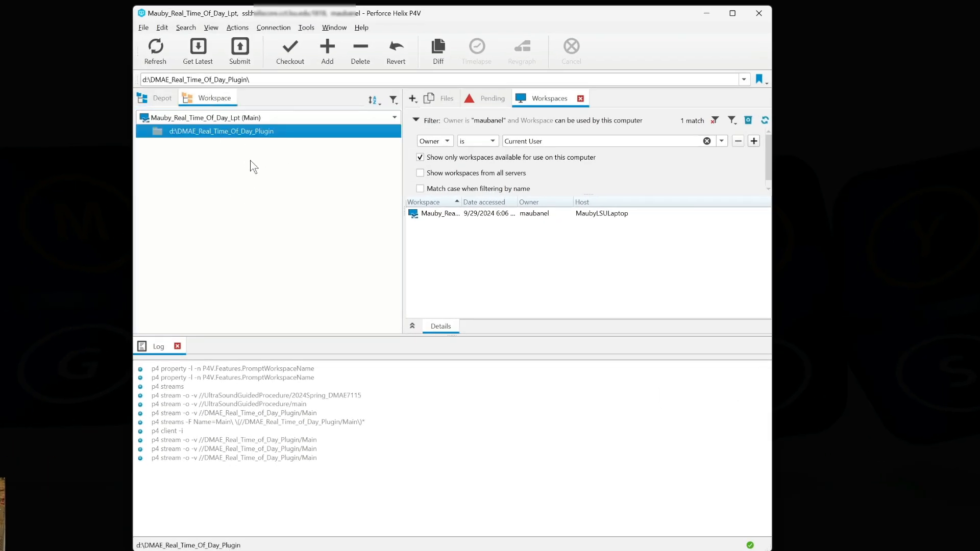
pyautogui.click(157, 97)
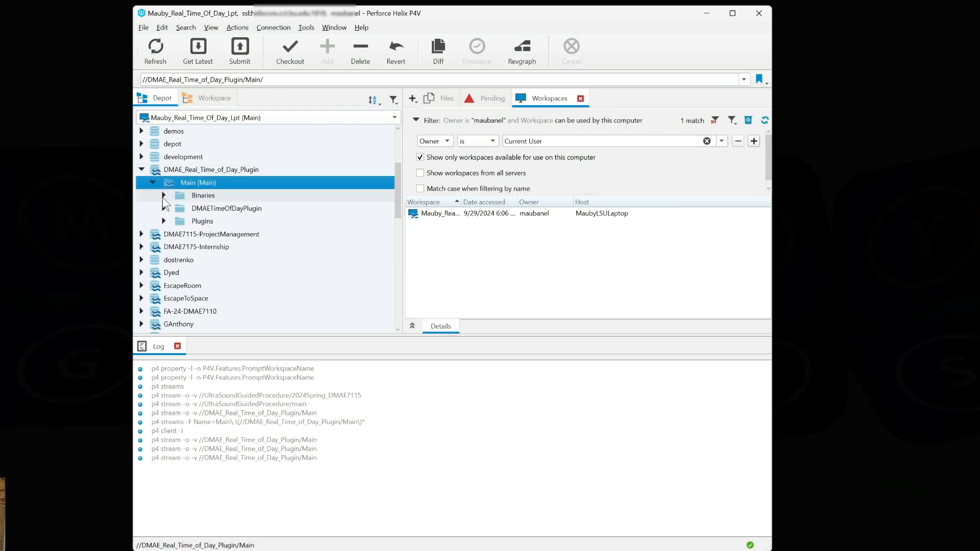
pyautogui.click(164, 208)
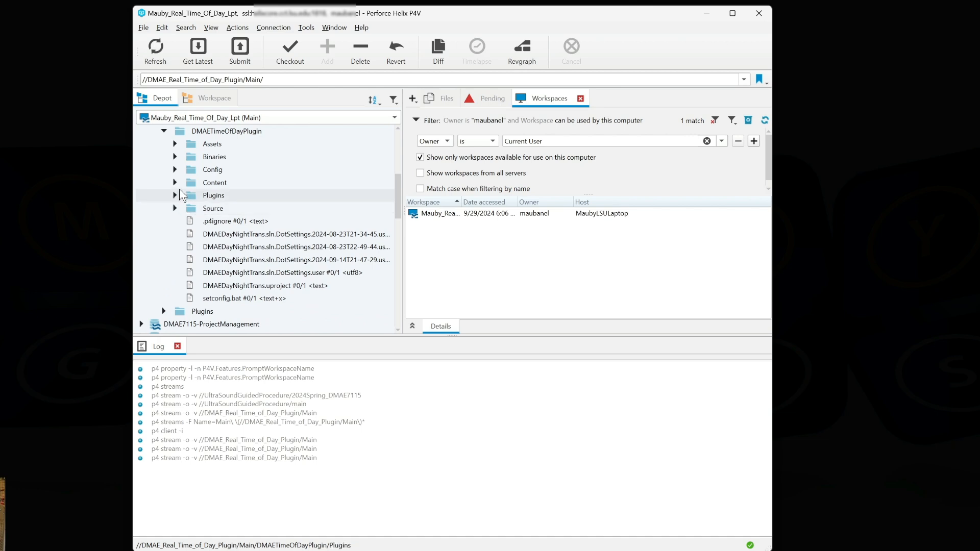
pyautogui.click(175, 183)
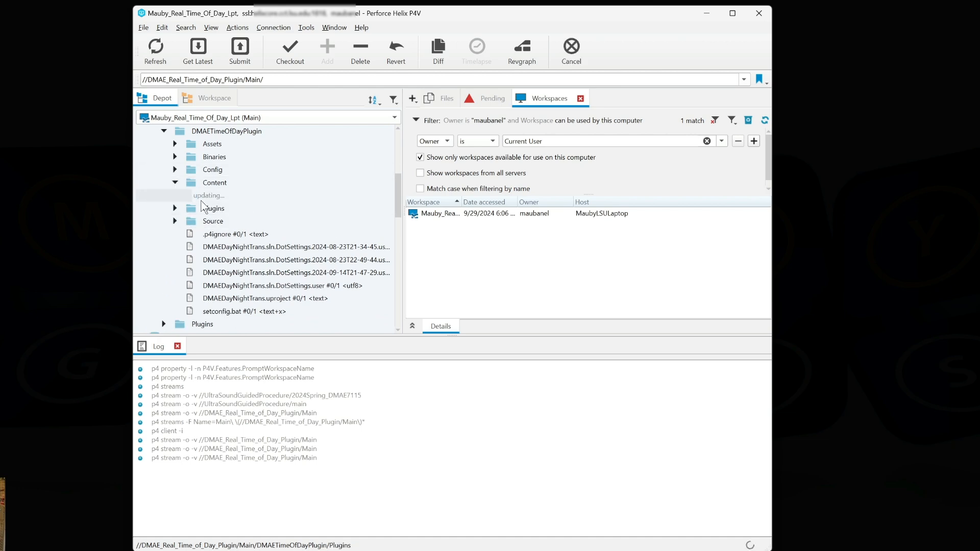
pyautogui.click(213, 97)
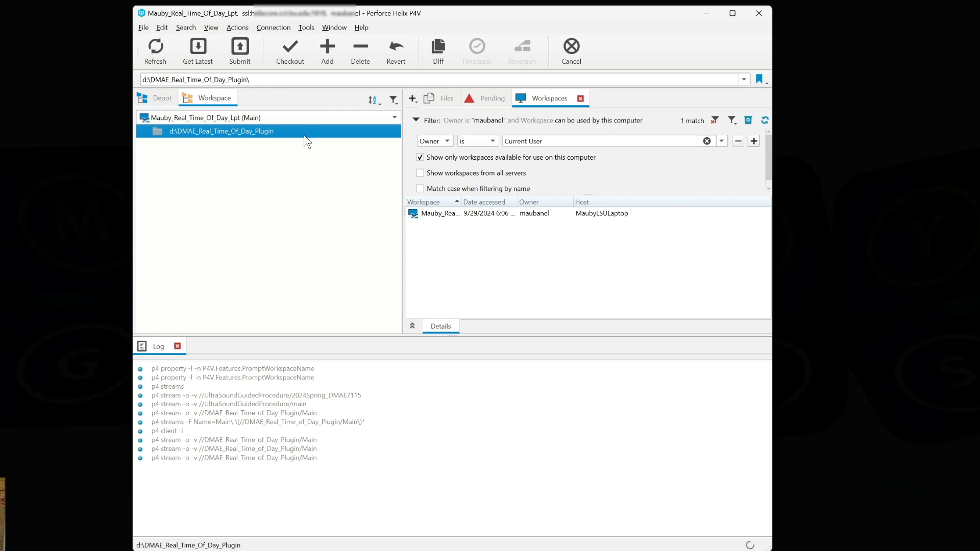
pyautogui.moveTo(198, 48)
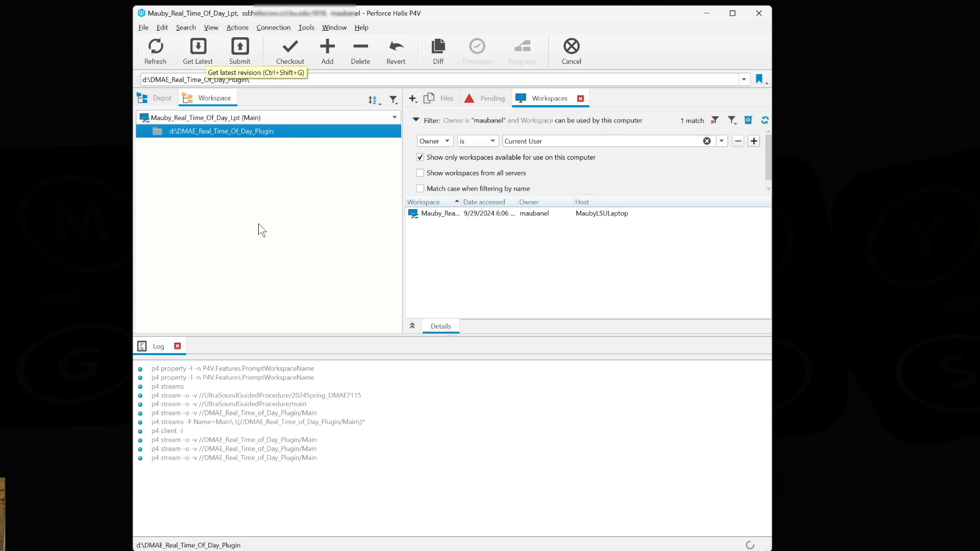
pyautogui.moveTo(348, 142)
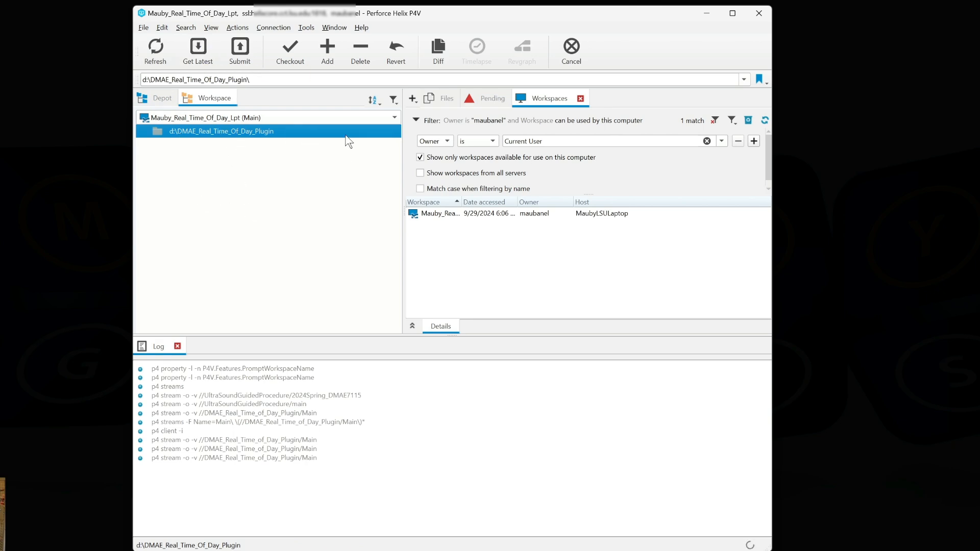
pyautogui.moveTo(319, 156)
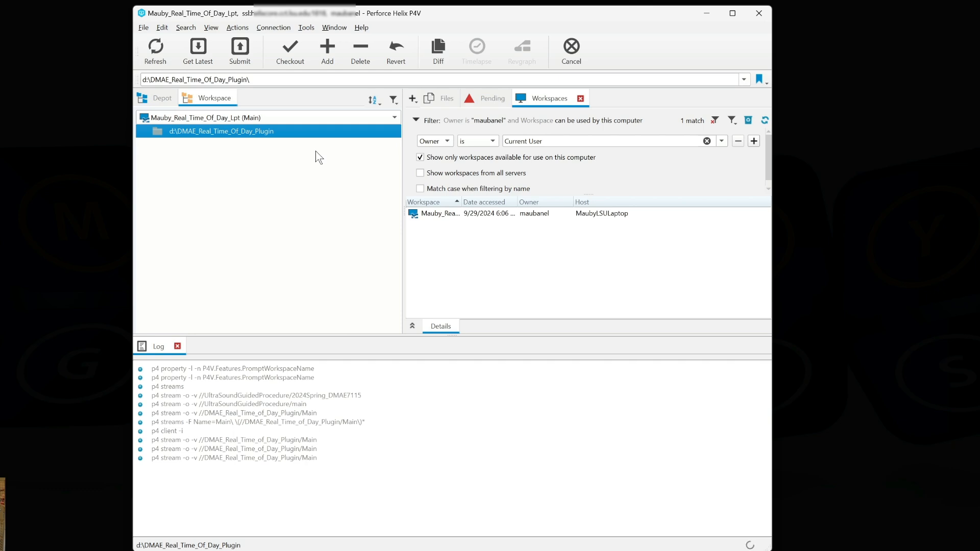
# Sync the plugin workspace to latest (248 files) and browse the DMAETimeOfDayPlugin folder.
pyautogui.click(198, 49)
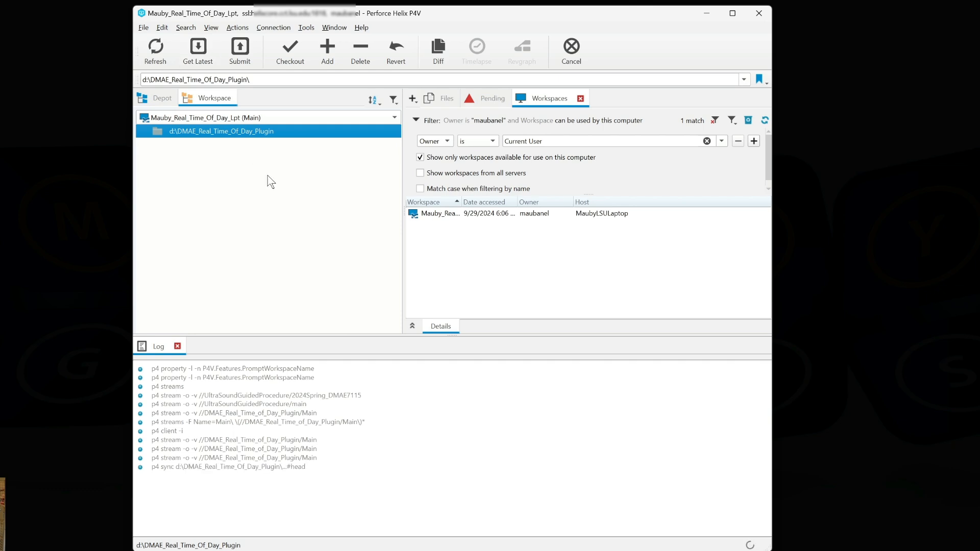
pyautogui.click(198, 49)
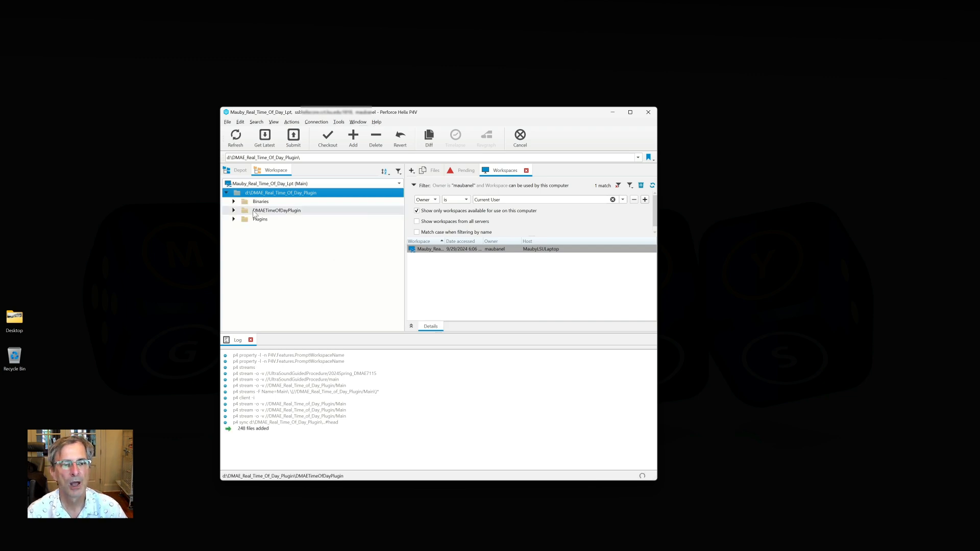
pyautogui.click(233, 201)
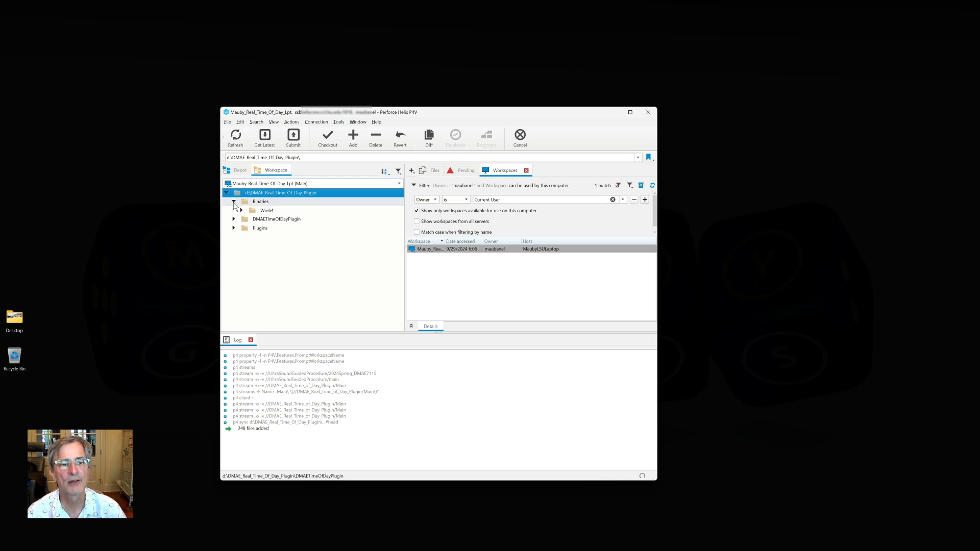
pyautogui.click(234, 201)
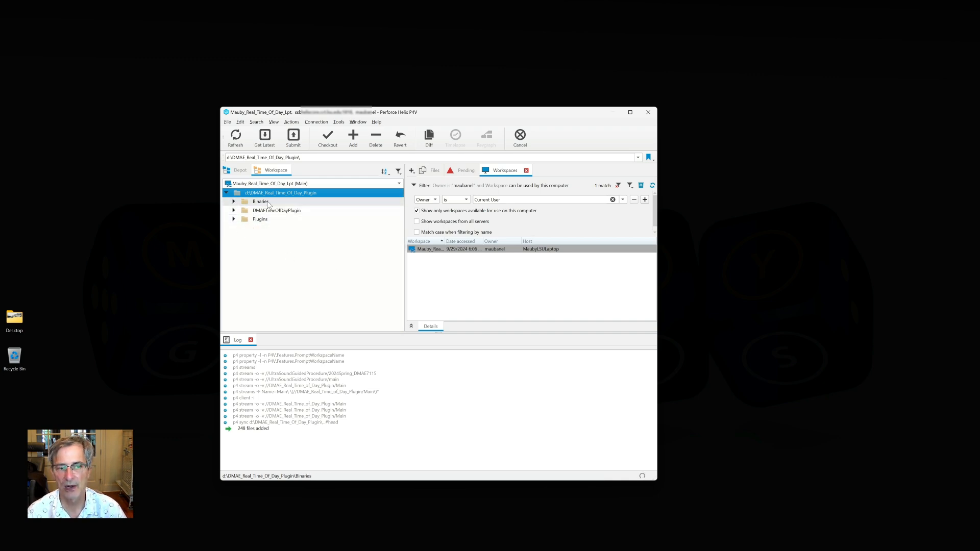
pyautogui.click(234, 211)
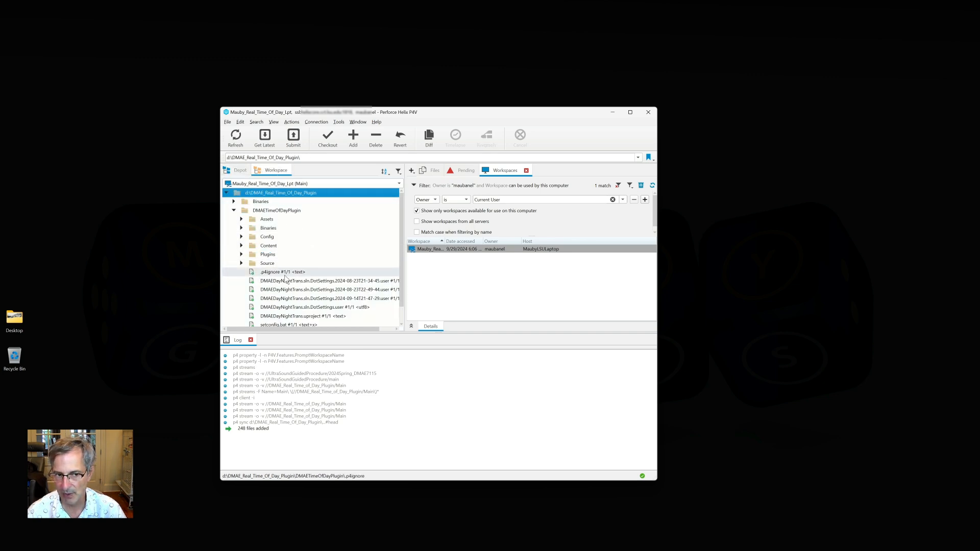
# Start a new workspace using the //2024-Fall-ART-2020-Unreal/main stream.
pyautogui.rightClick(489, 293)
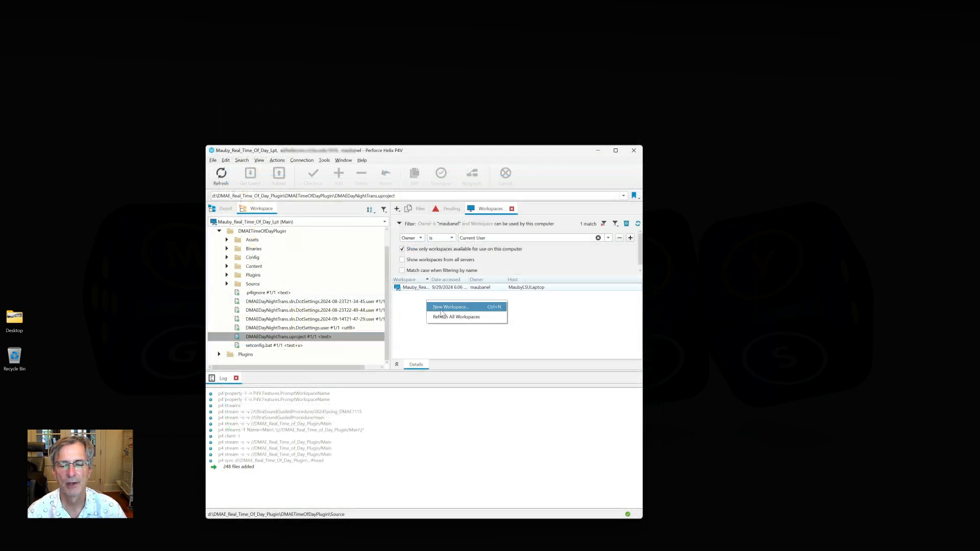
pyautogui.click(451, 307)
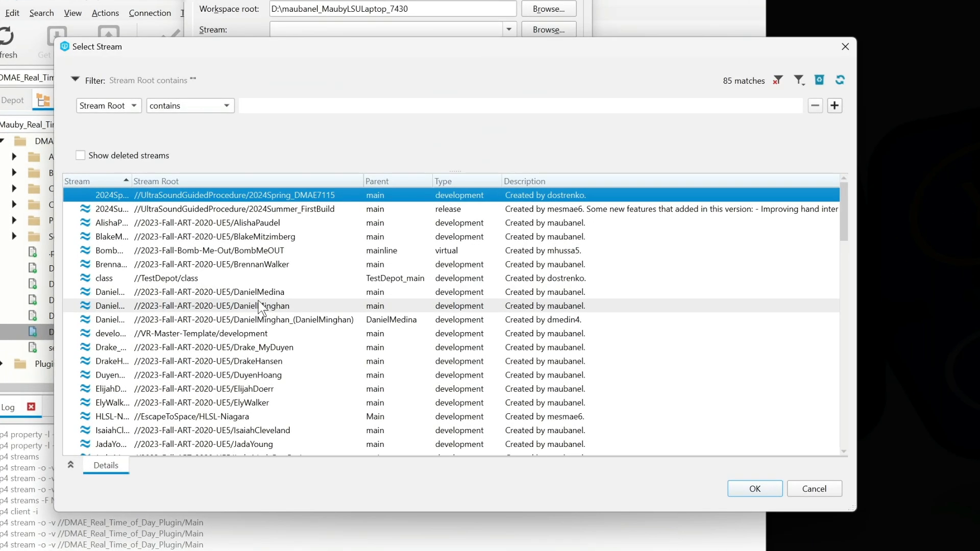
pyautogui.scroll(-3)
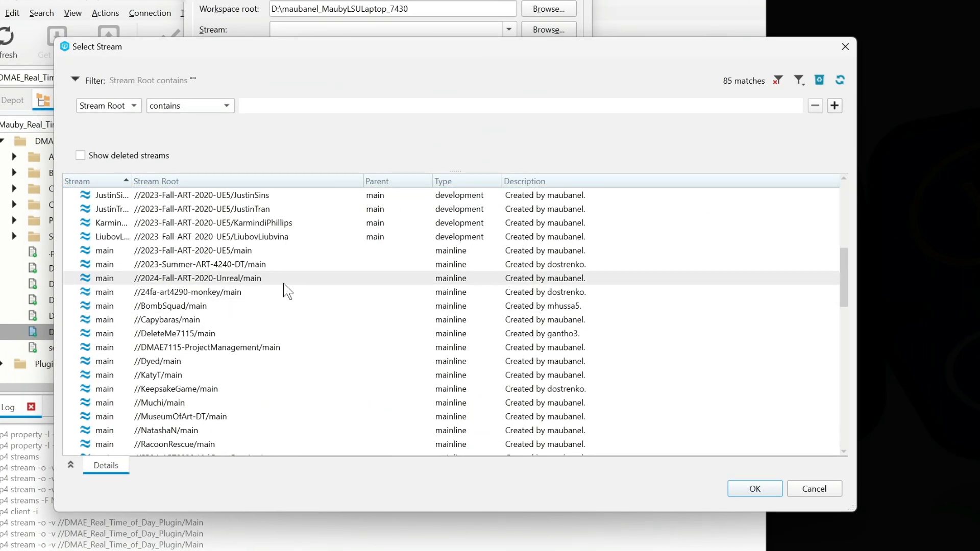
pyautogui.moveTo(275, 288)
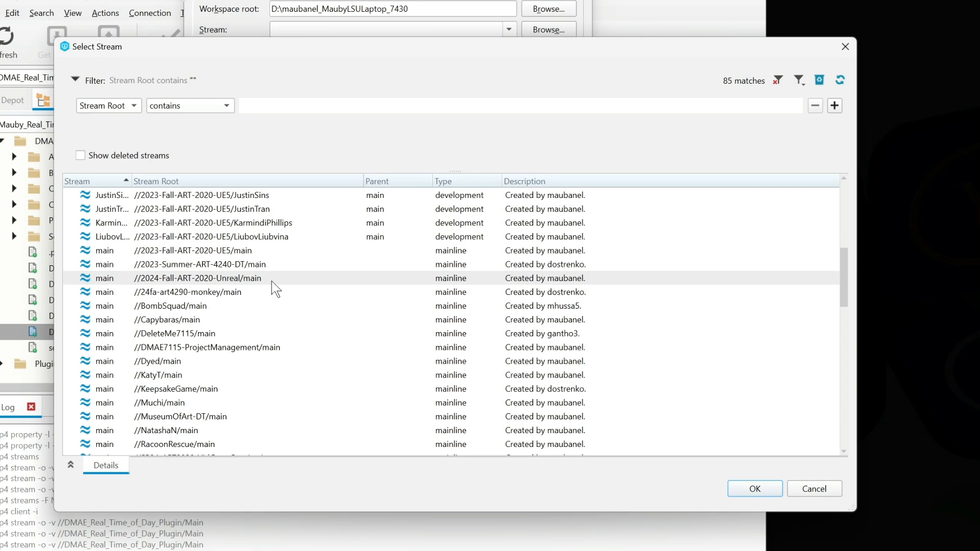
pyautogui.click(197, 278)
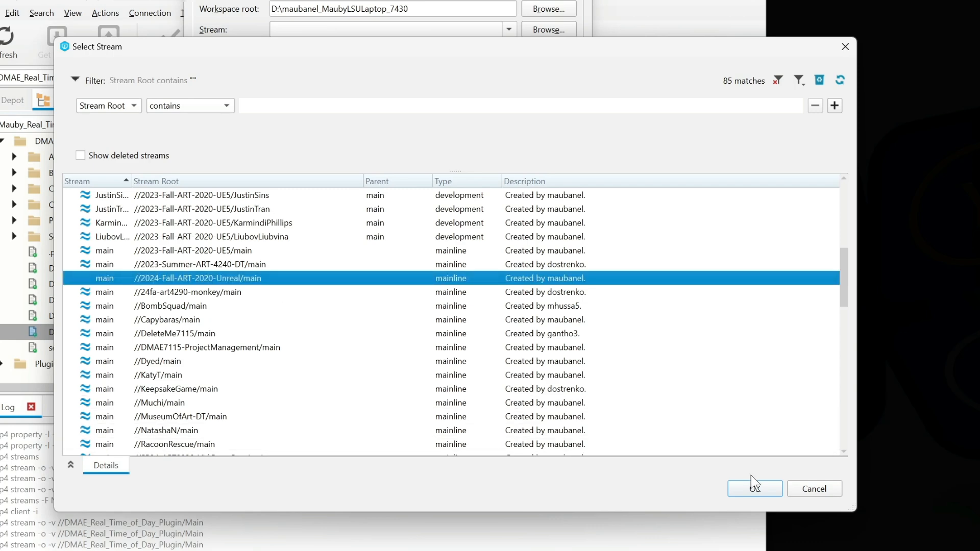
pyautogui.click(755, 489)
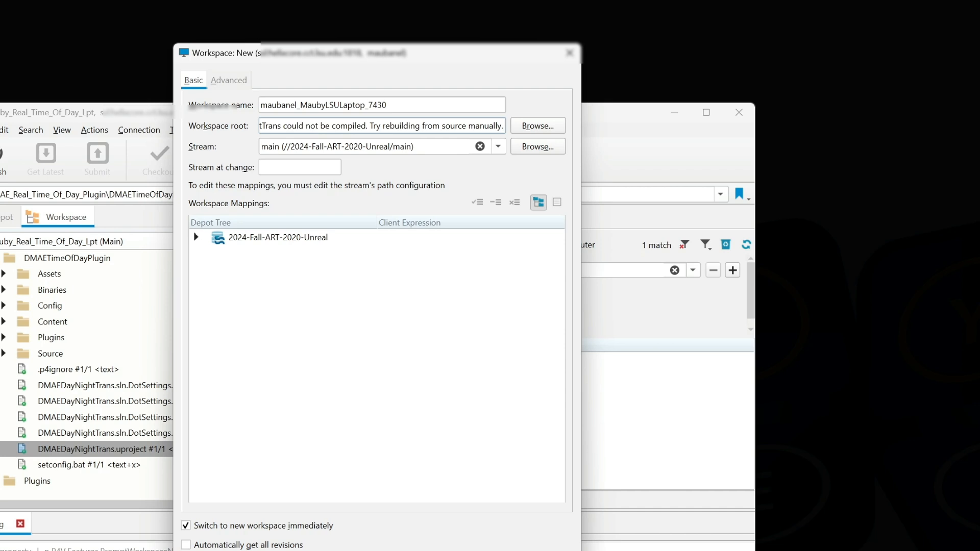
# Set the workspace root to D:\2024-Fall-ART-2020-Unreal\.
pyautogui.click(538, 126)
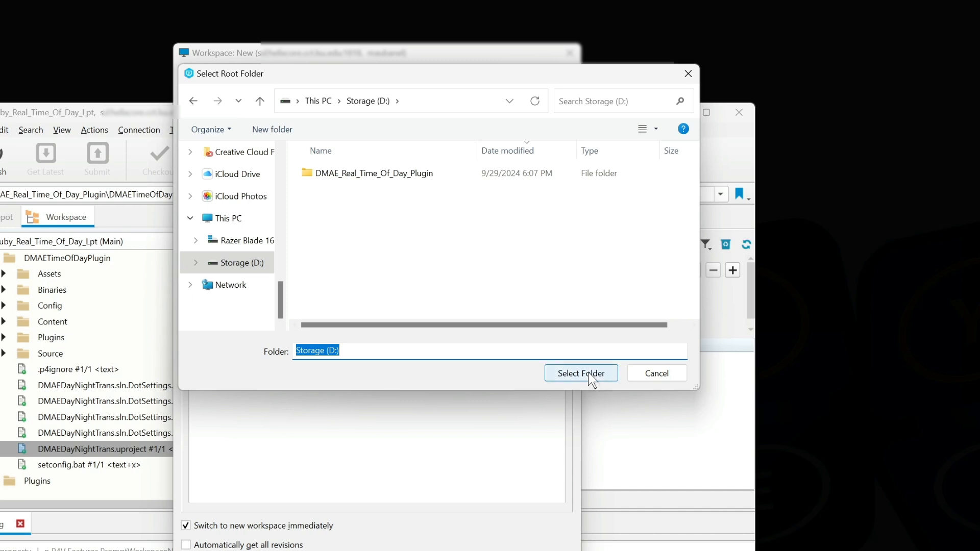
pyautogui.click(581, 373)
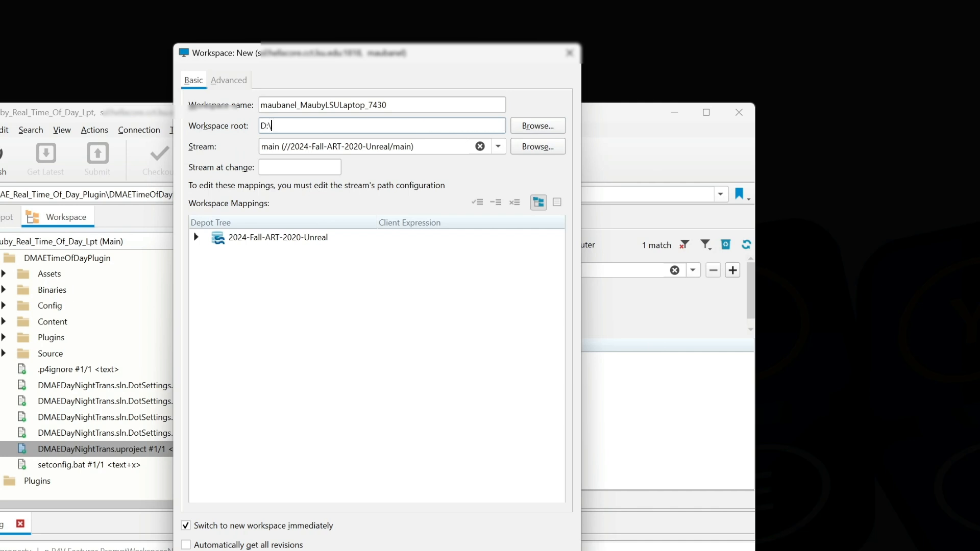
pyautogui.moveTo(383, 67)
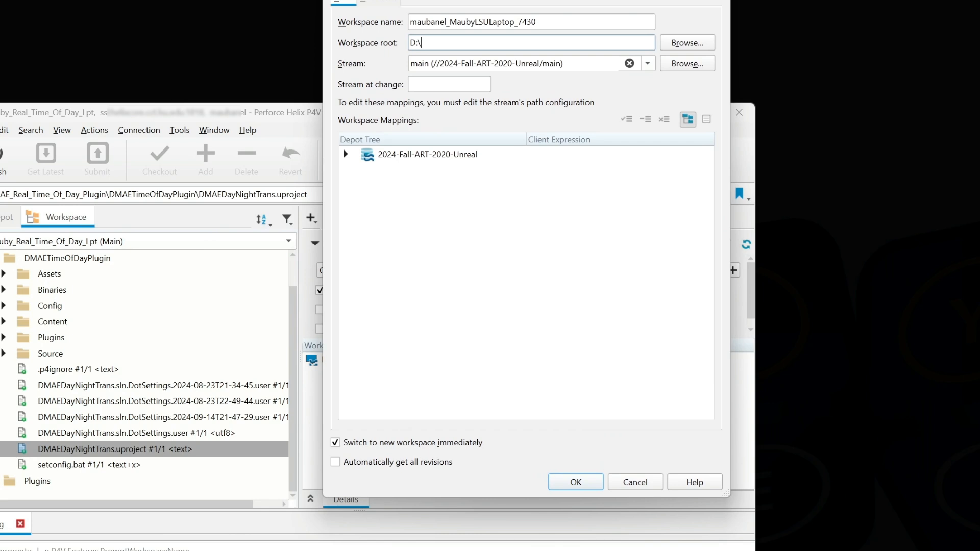
pyautogui.write('2024-Fall-ART-2020-Unr')
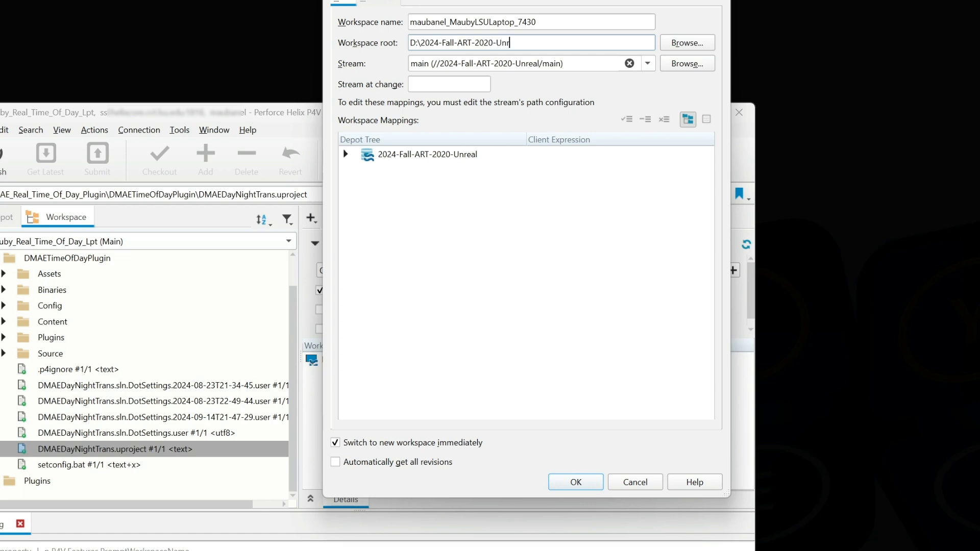
pyautogui.write('eal/')
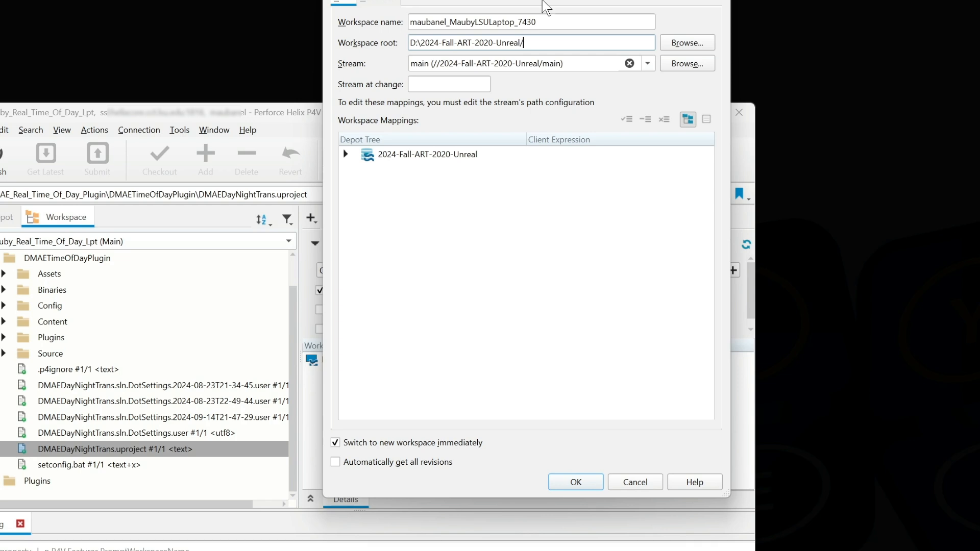
# Rename the workspace to Mauby-Fall-ART-2020-Unreal-Lpt.
pyautogui.tripleClick(483, 22)
pyautogui.write('Fall-')
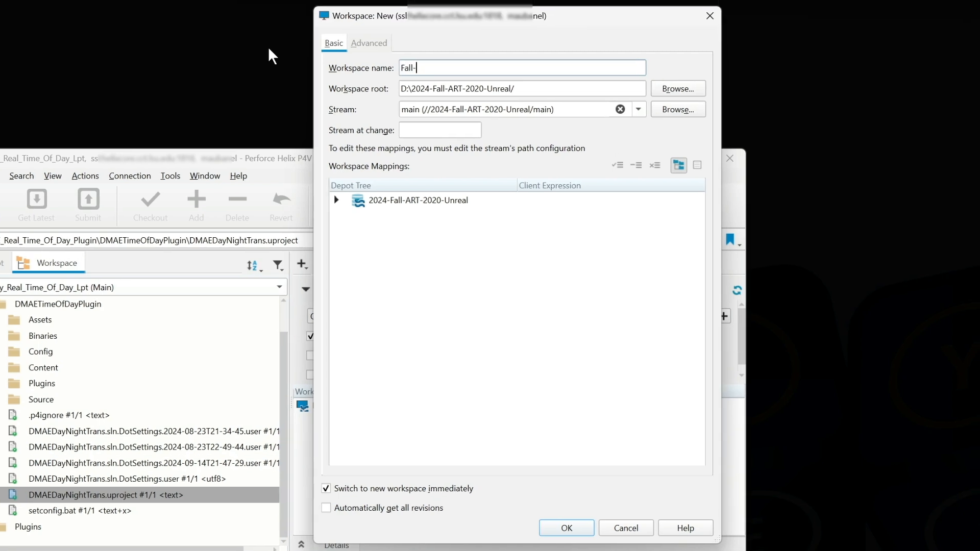
pyautogui.write('Mauby-')
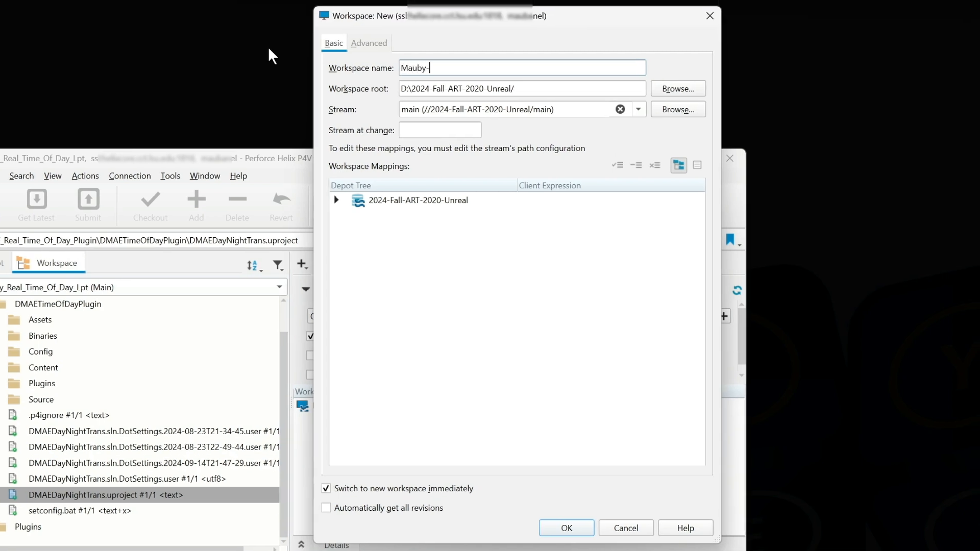
pyautogui.write('Fall')
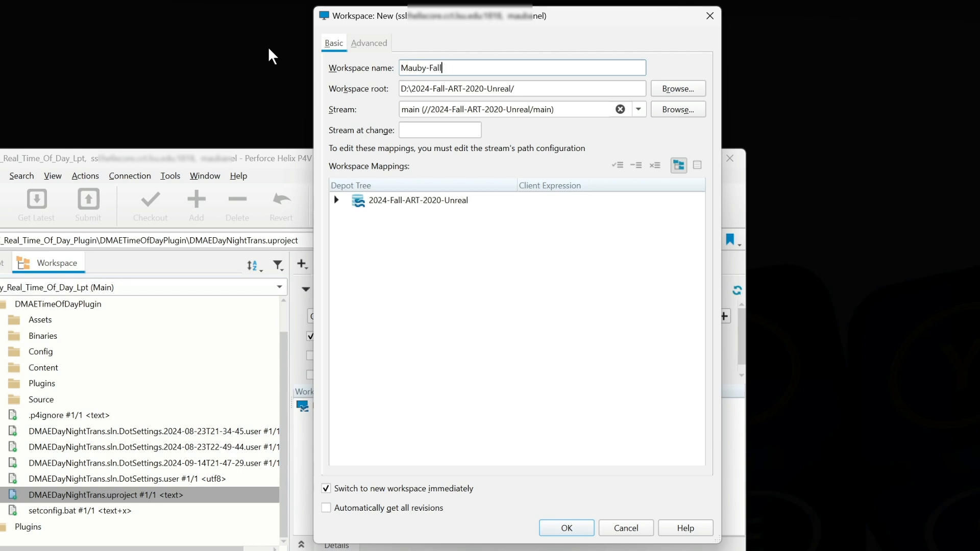
pyautogui.write('-ART-2020')
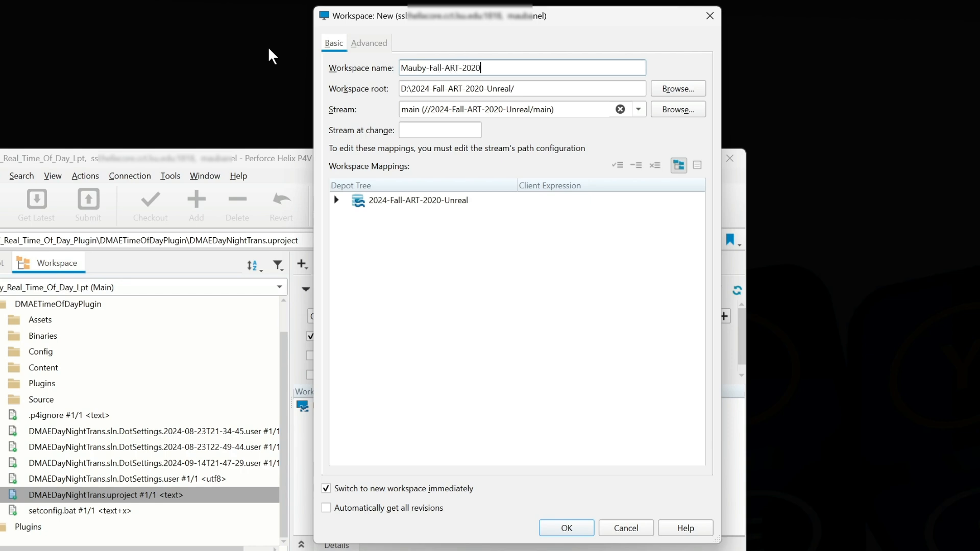
pyautogui.write('-Unreal-')
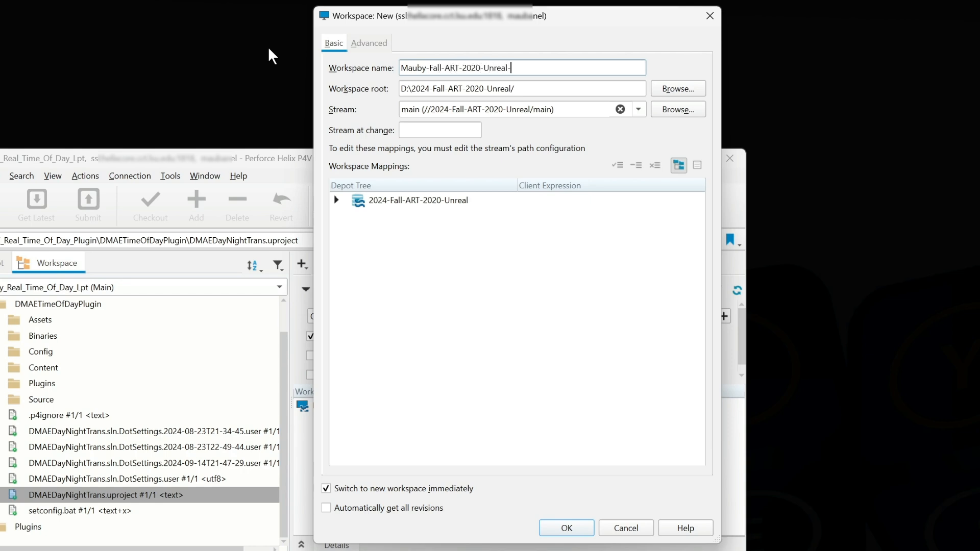
pyautogui.write('Lpt')
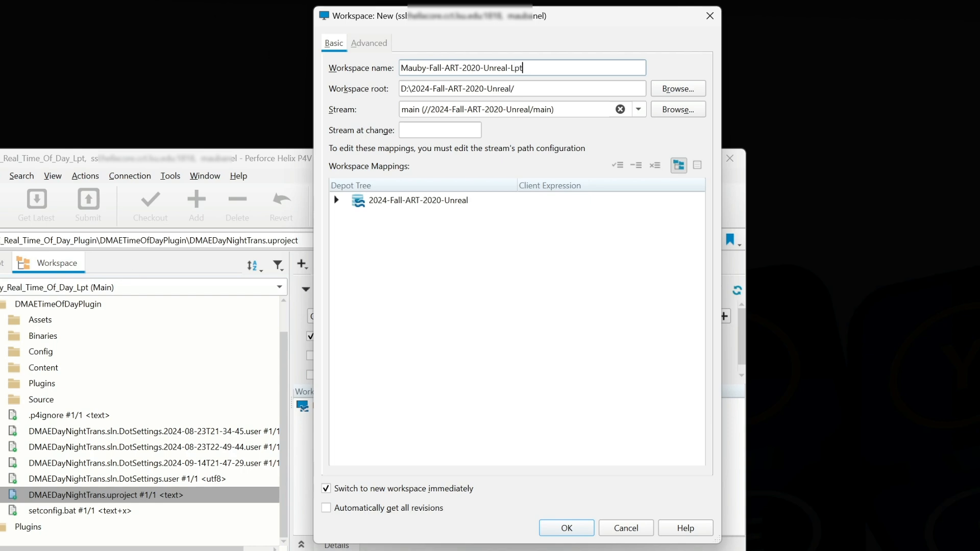
pyautogui.moveTo(384, 58)
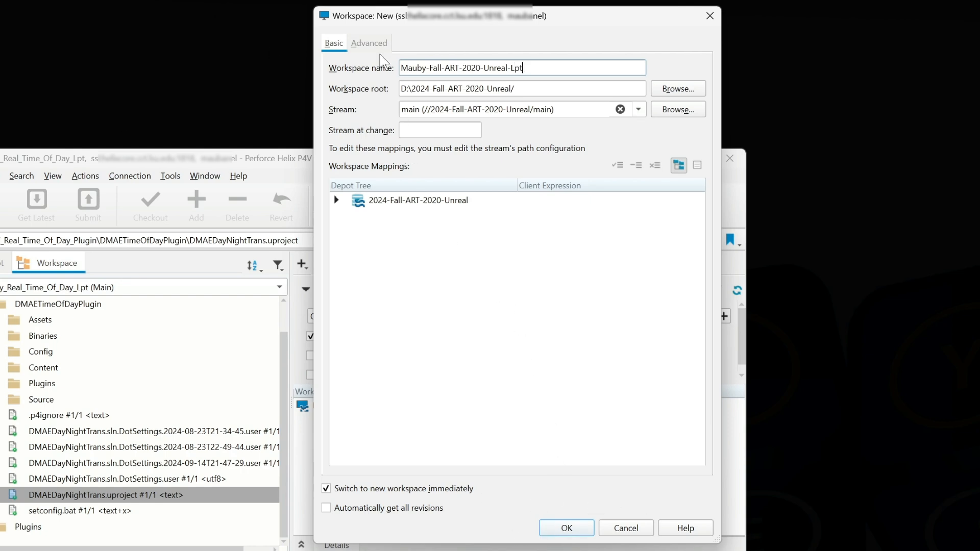
# Enable revert-unchanged-files on submit in Advanced settings and create the workspace.
pyautogui.click(369, 43)
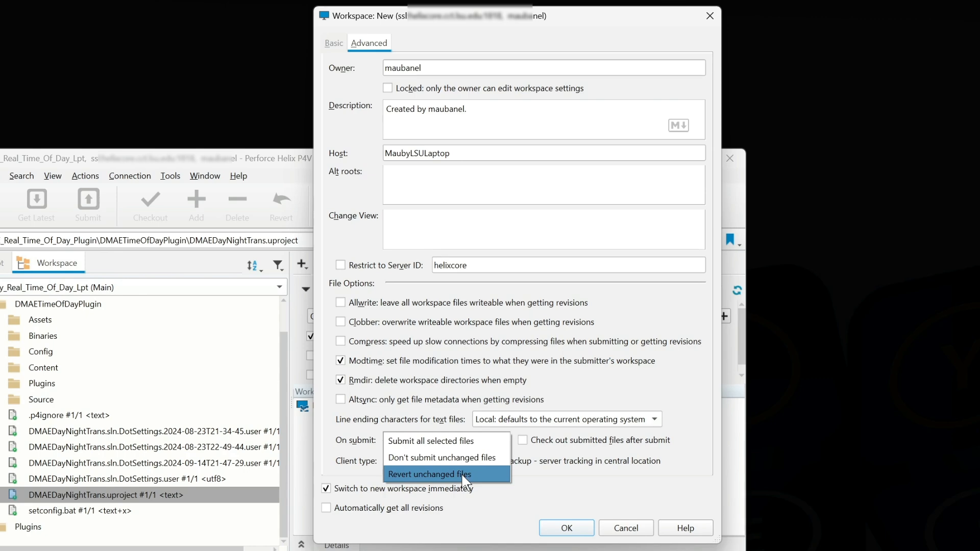
pyautogui.click(429, 474)
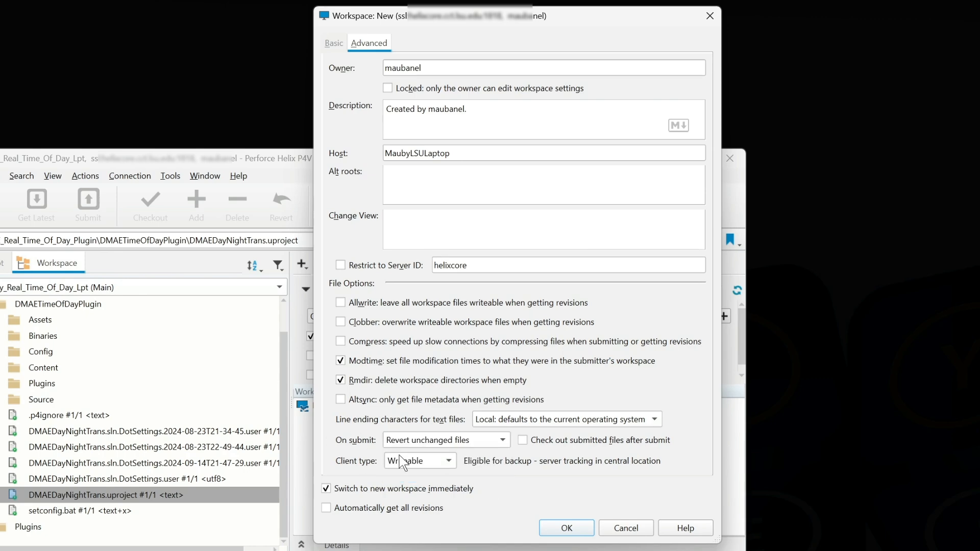
pyautogui.click(566, 528)
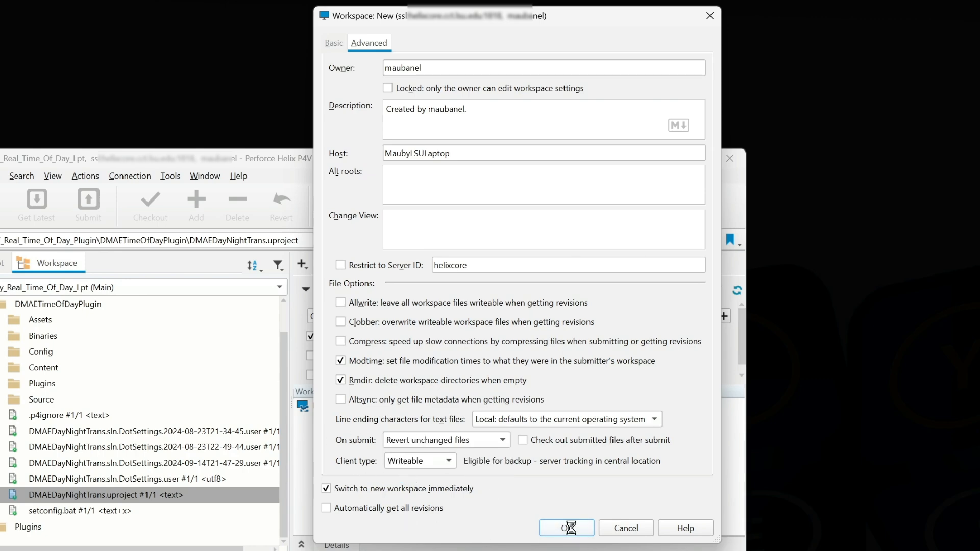
pyautogui.click(566, 528)
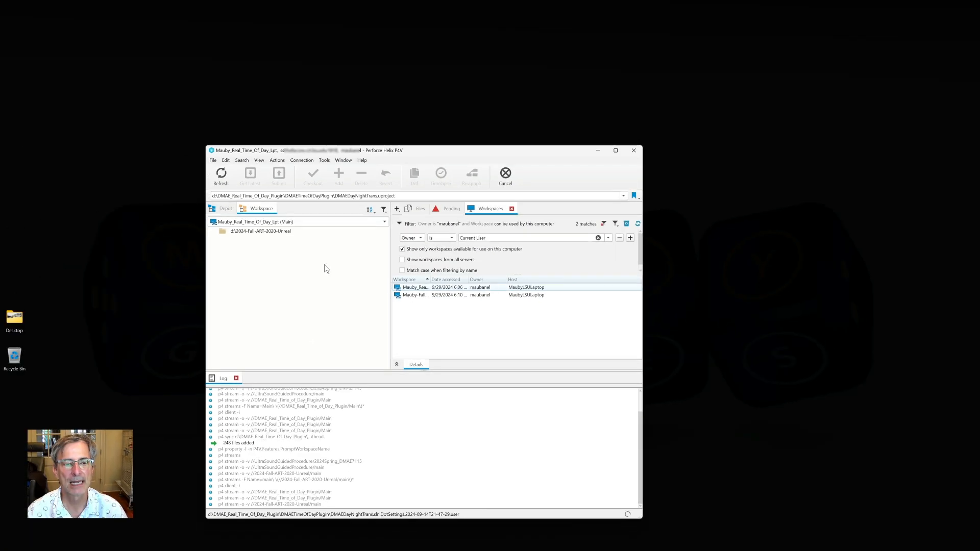
pyautogui.moveTo(276, 234)
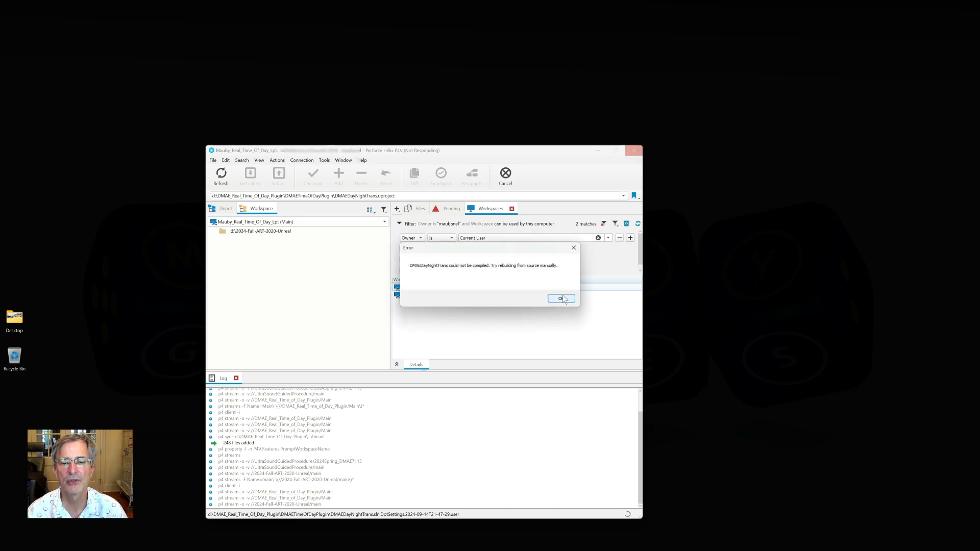
# Dismiss the compile error and select the d:\2024-Fall-ART-2020-Unreal workspace root.
pyautogui.click(561, 298)
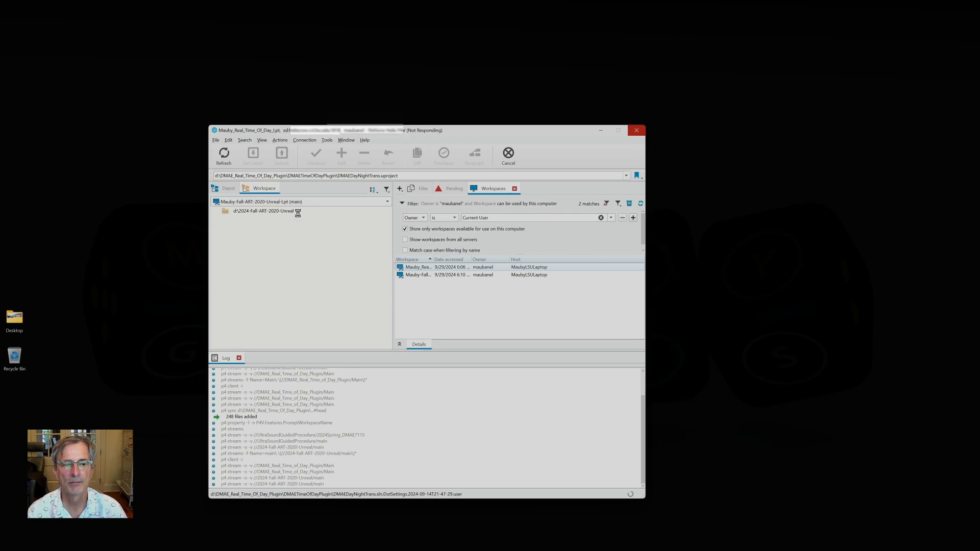
pyautogui.click(265, 211)
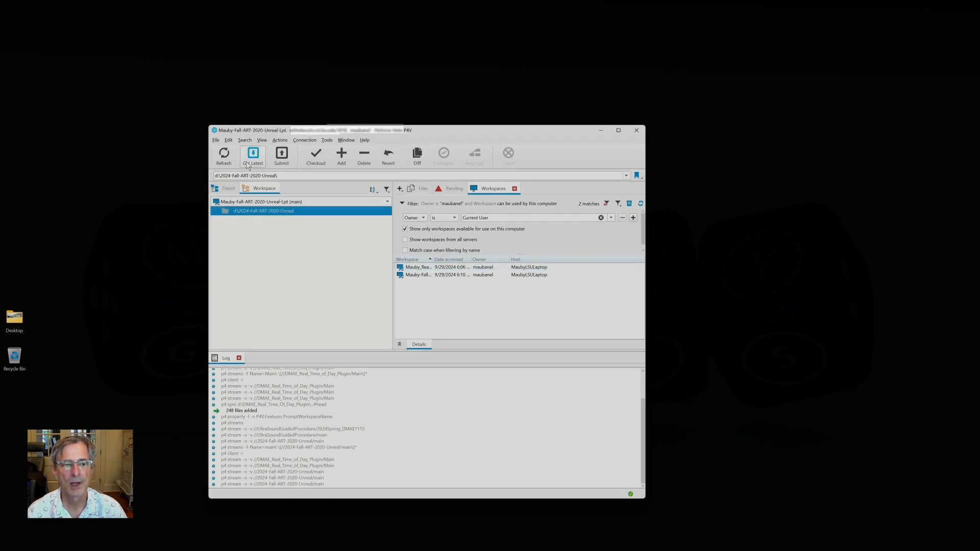
pyautogui.moveTo(252, 156)
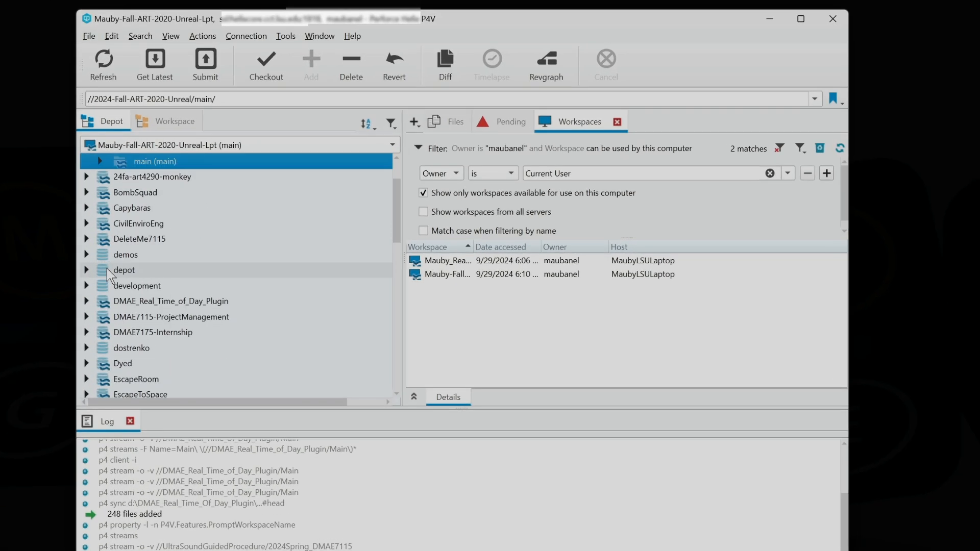
# Get the latest revision of main/Shared/FPGrayBlockSFU, adding 1718 files.
pyautogui.scroll(-3)
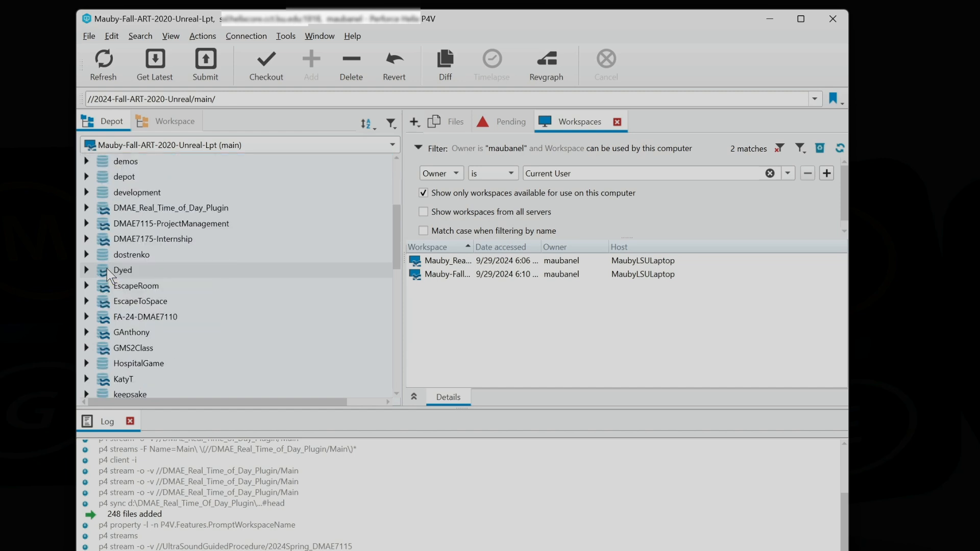
pyautogui.scroll(-3)
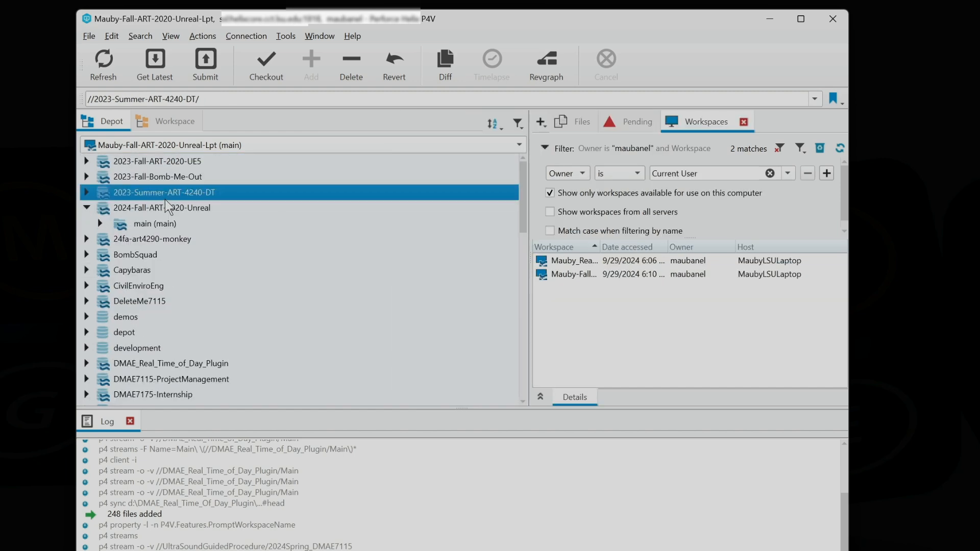
pyautogui.click(162, 208)
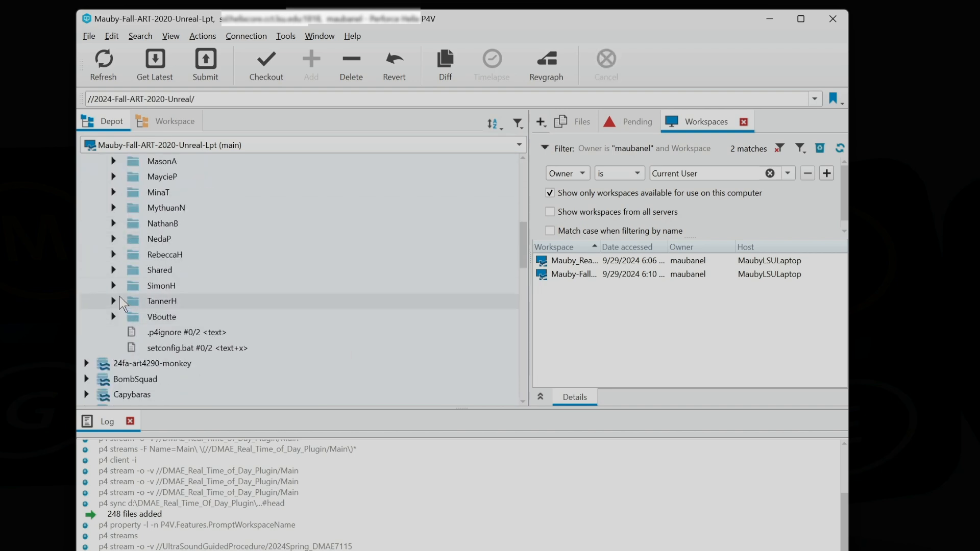
pyautogui.moveTo(125, 262)
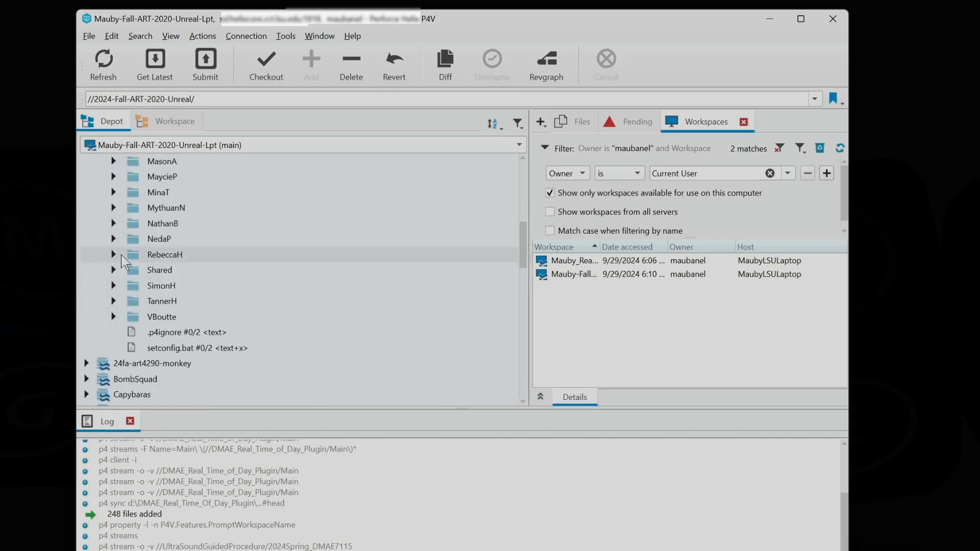
pyautogui.click(113, 270)
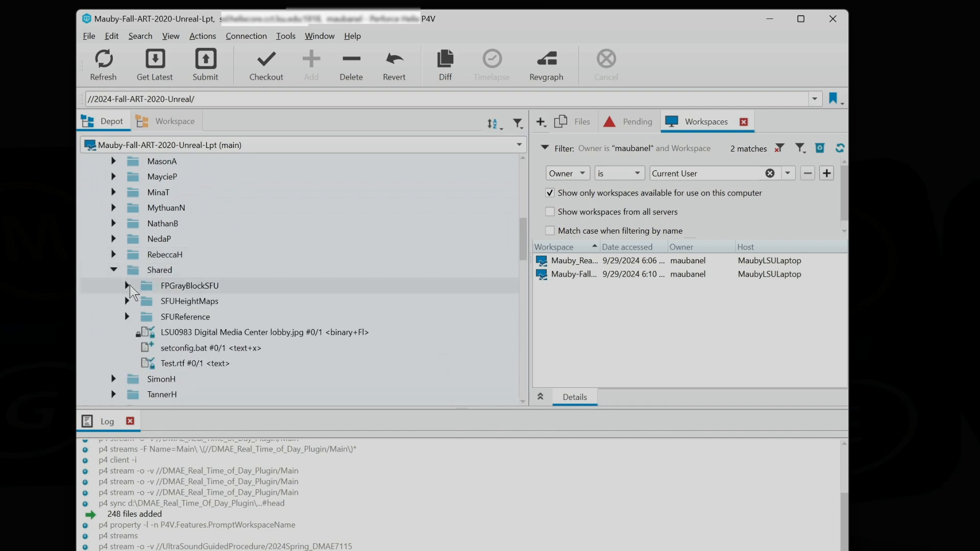
pyautogui.click(189, 286)
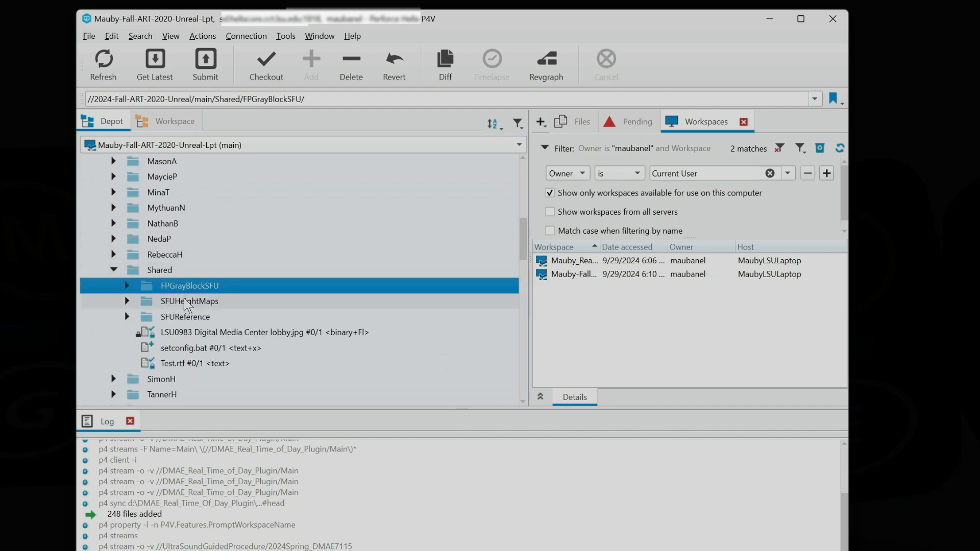
pyautogui.rightClick(189, 285)
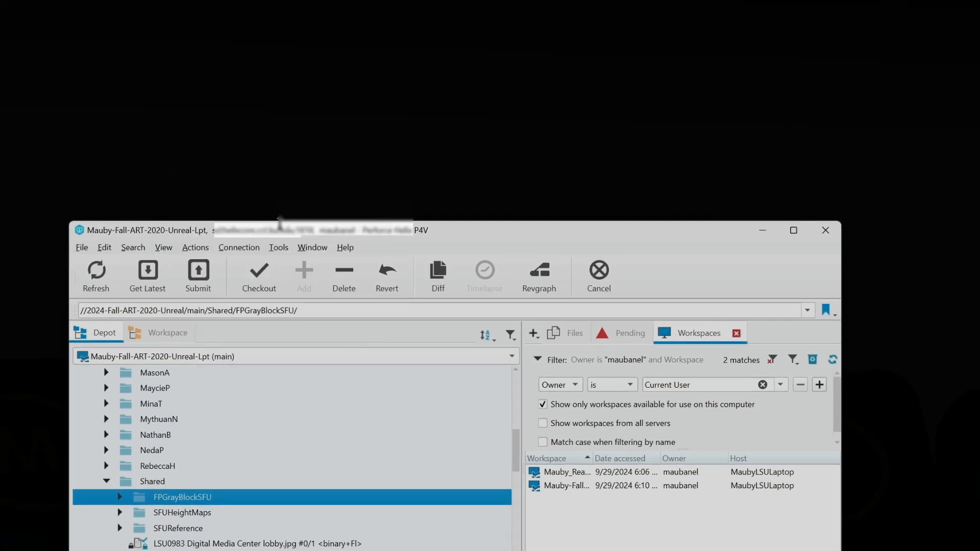
pyautogui.click(147, 276)
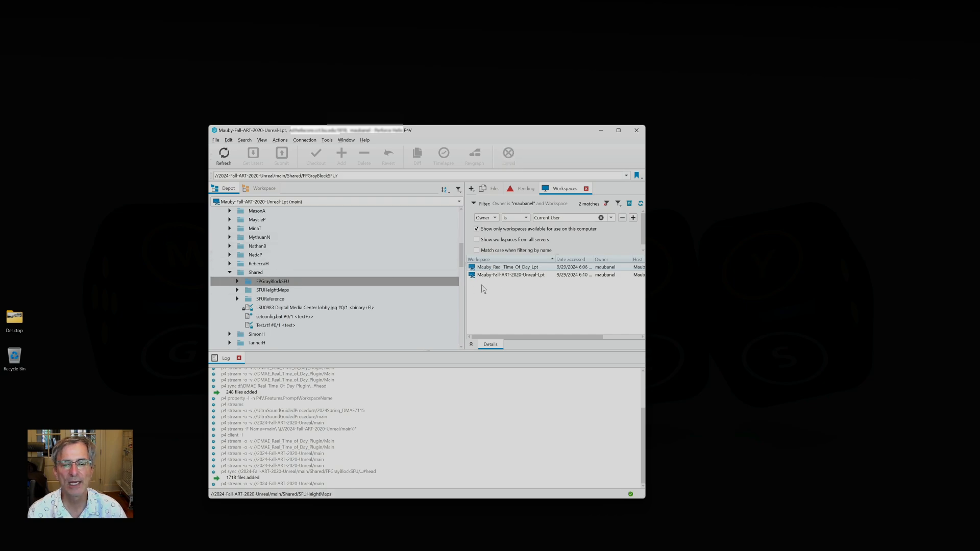
# Switch to Real_Time_Of_Day, then Fall-ART-2020-Unreal, then back to Real_Time_Of_Day.
pyautogui.rightClick(516, 267)
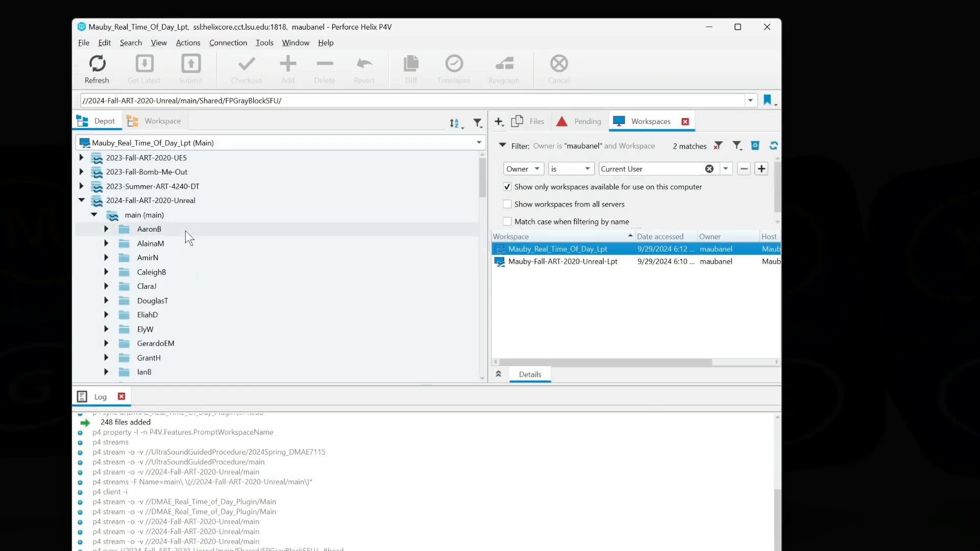
pyautogui.click(163, 121)
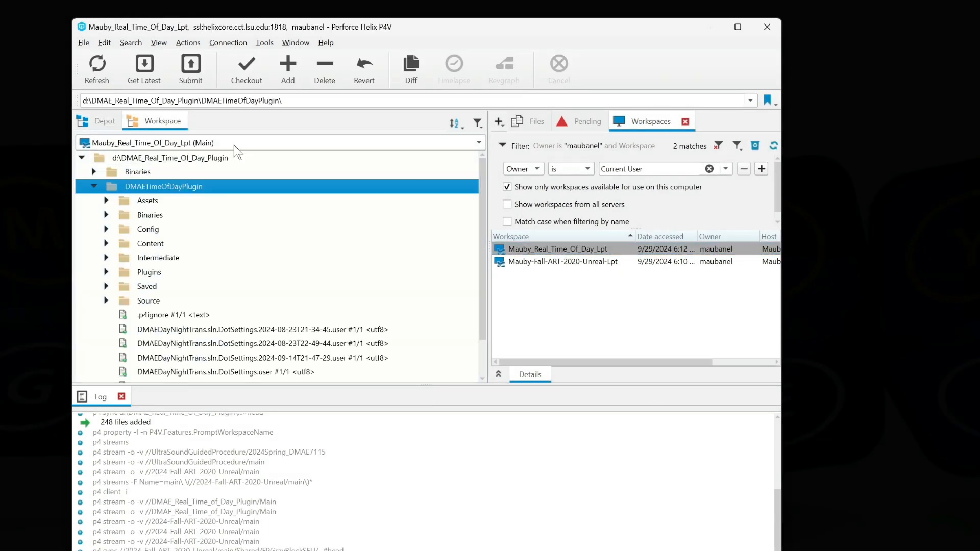
pyautogui.click(94, 187)
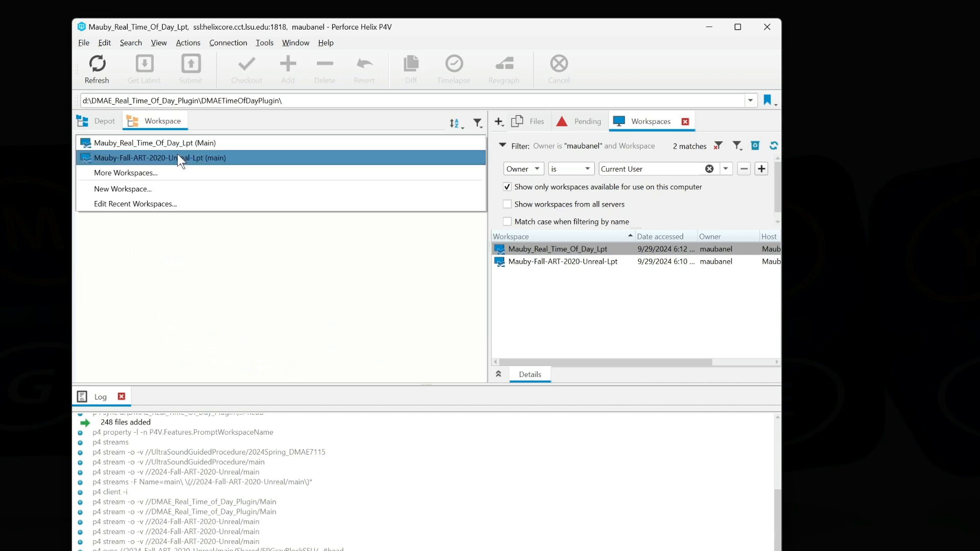
pyautogui.click(160, 157)
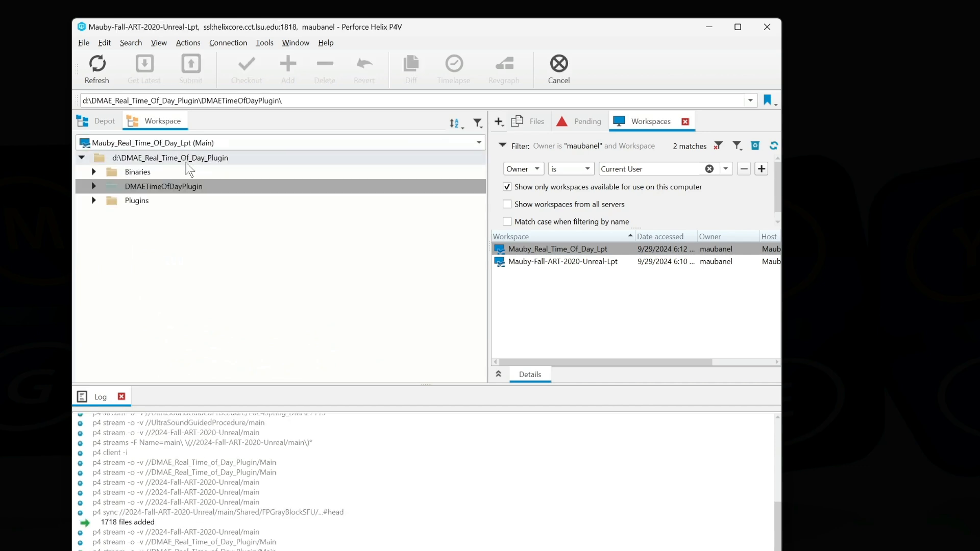
pyautogui.click(564, 261)
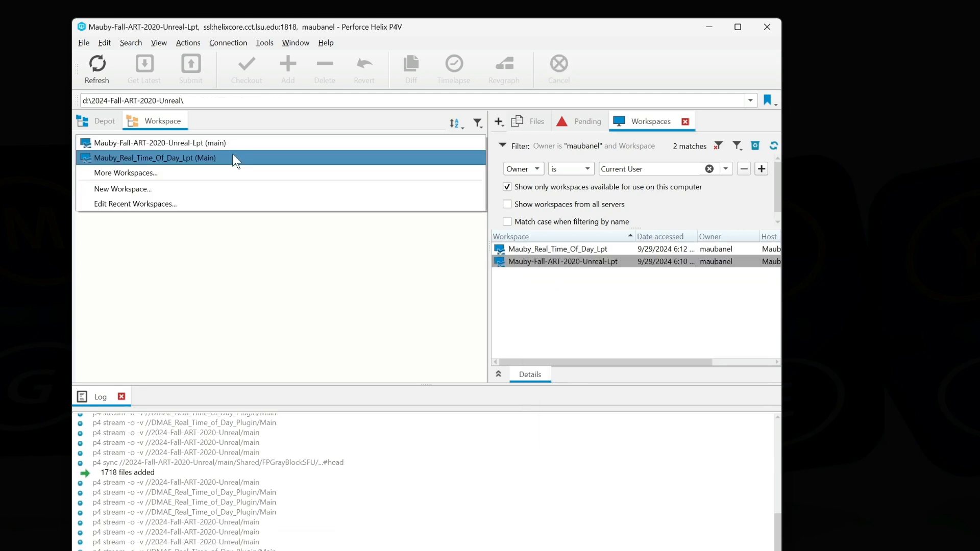
pyautogui.click(153, 158)
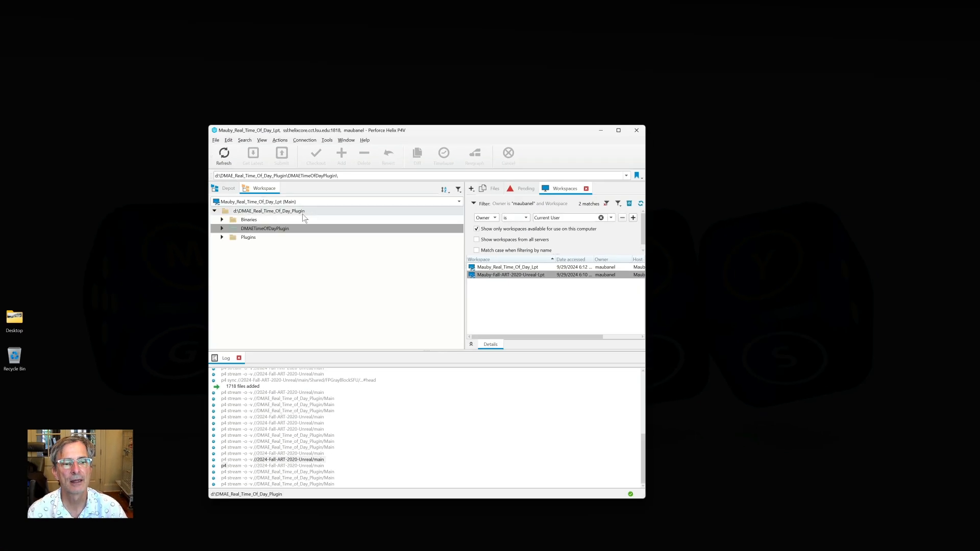
# Open DMAEDayNightTrans.uproject from the DMAETimeOfDayPlugin folder in Unreal Editor.
pyautogui.click(221, 228)
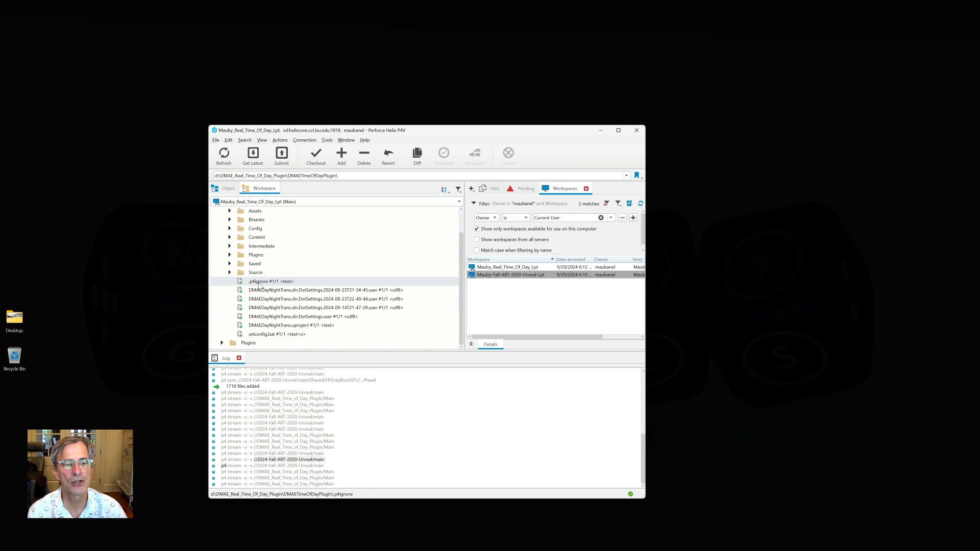
pyautogui.click(282, 326)
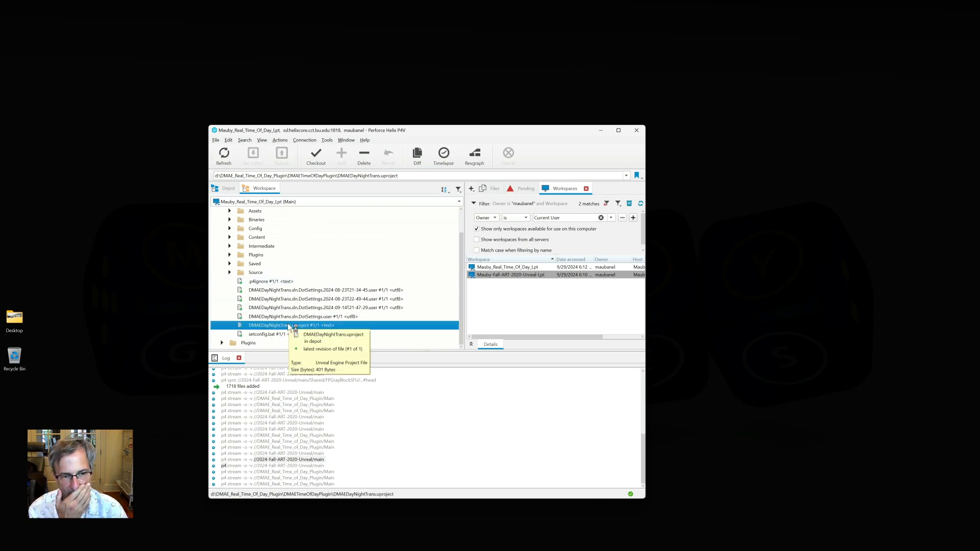
pyautogui.doubleClick(285, 325)
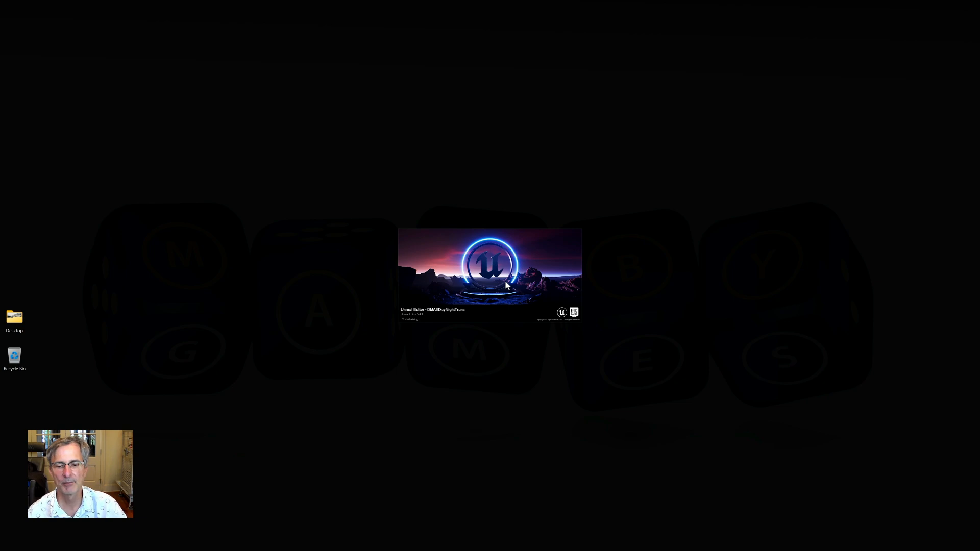
pyautogui.moveTo(388, 472)
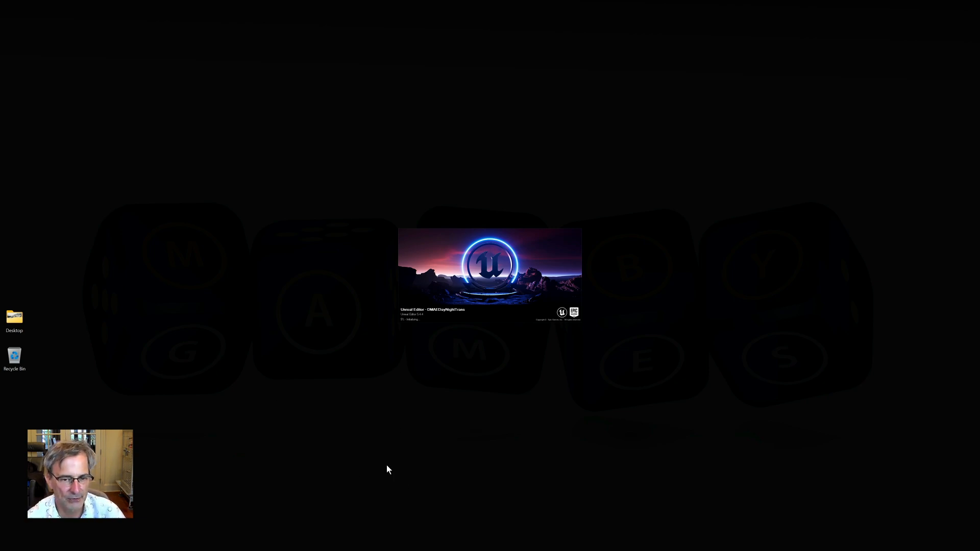
pyautogui.moveTo(396, 472)
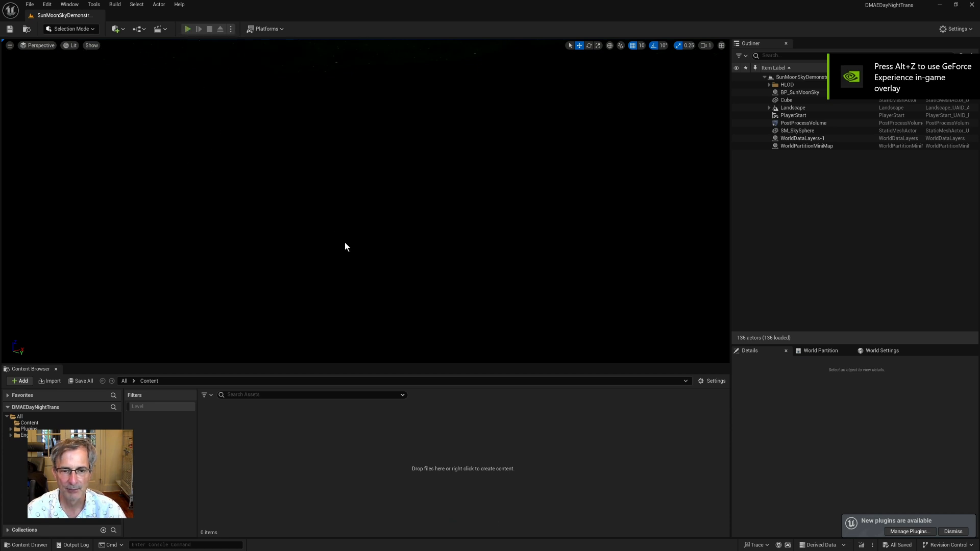
# Play the SunMoonSkyDemonstration level in the editor once loading finishes.
pyautogui.click(187, 29)
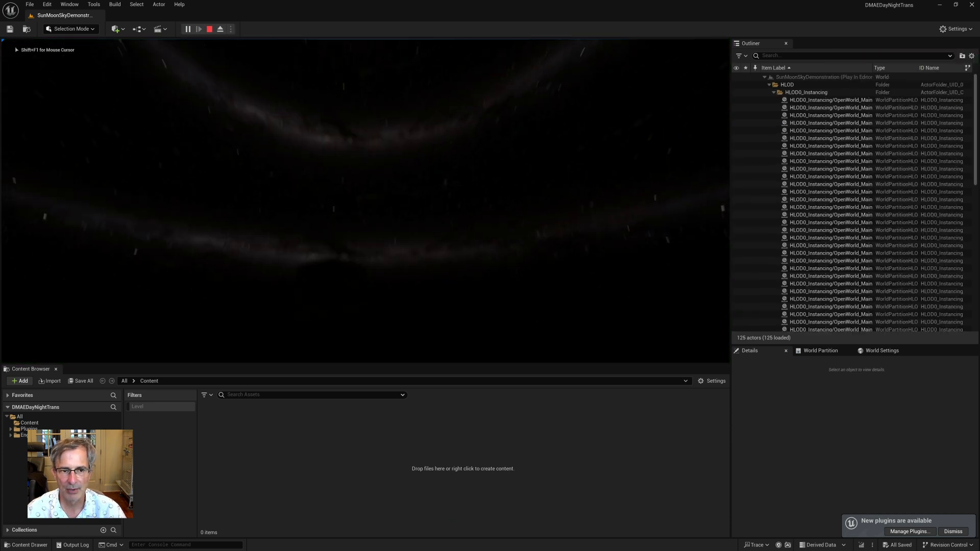